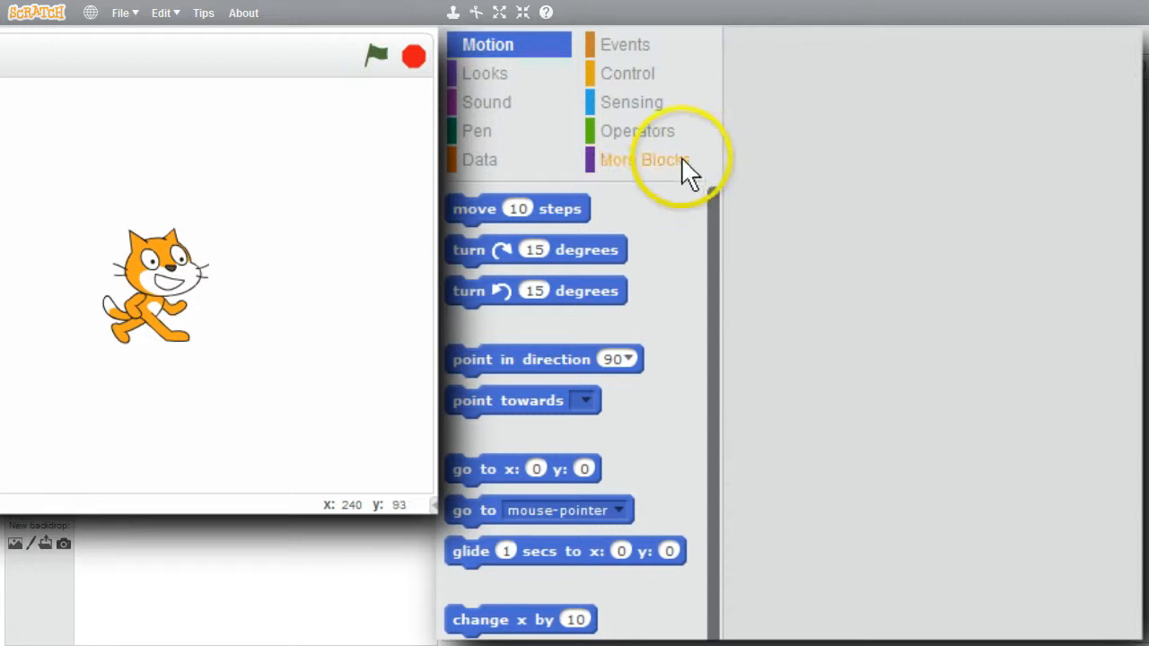
- Test an equals block comparing no with NO, then no with No; both report true
left_click(637, 130)
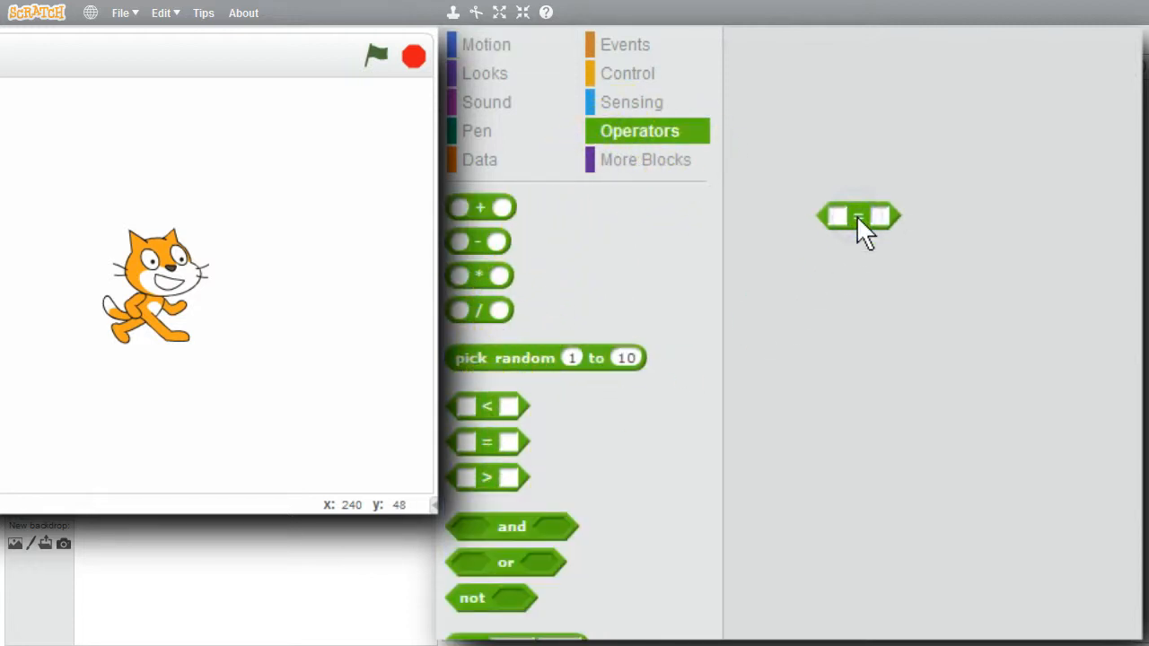
left_click(836, 215)
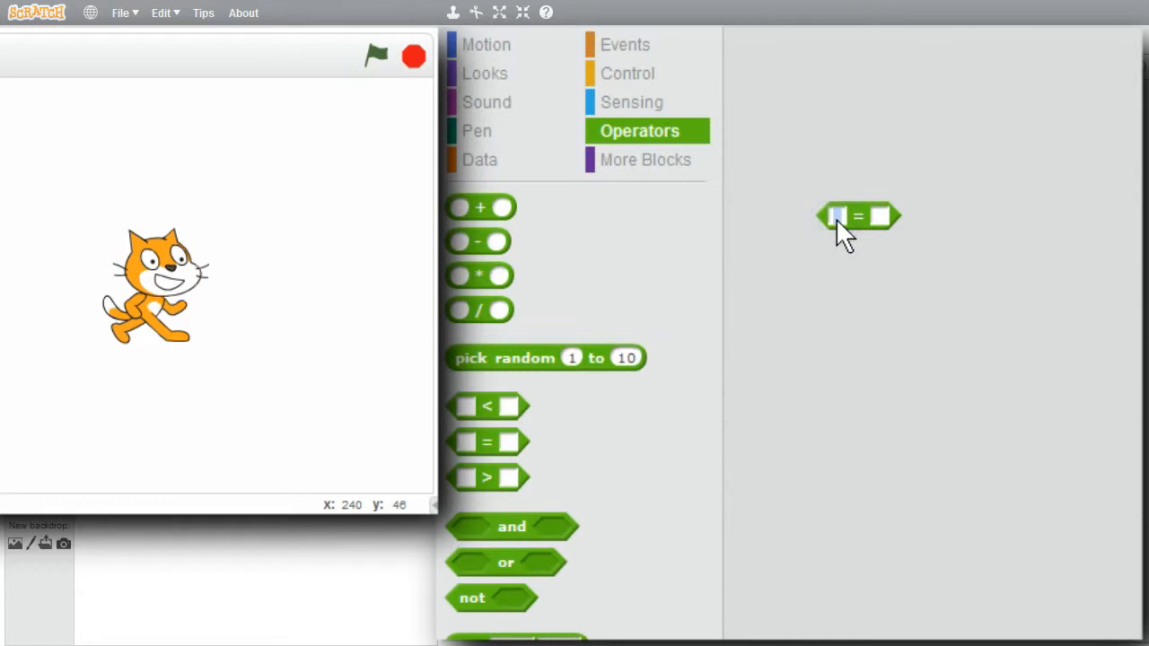
type("no")
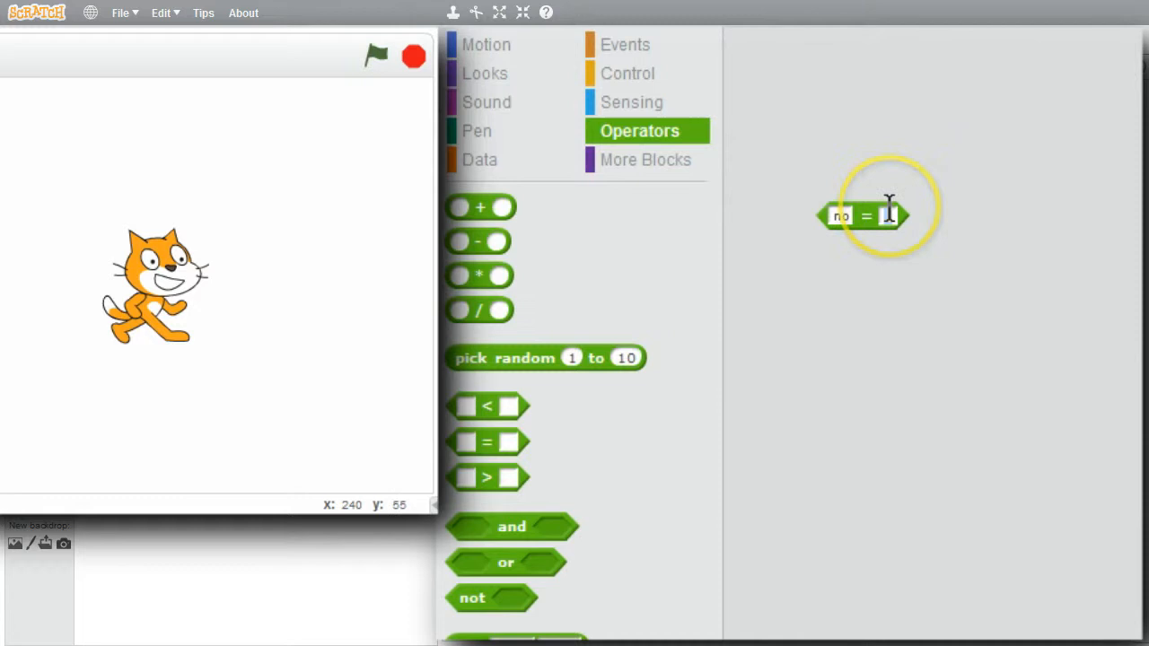
type("10")
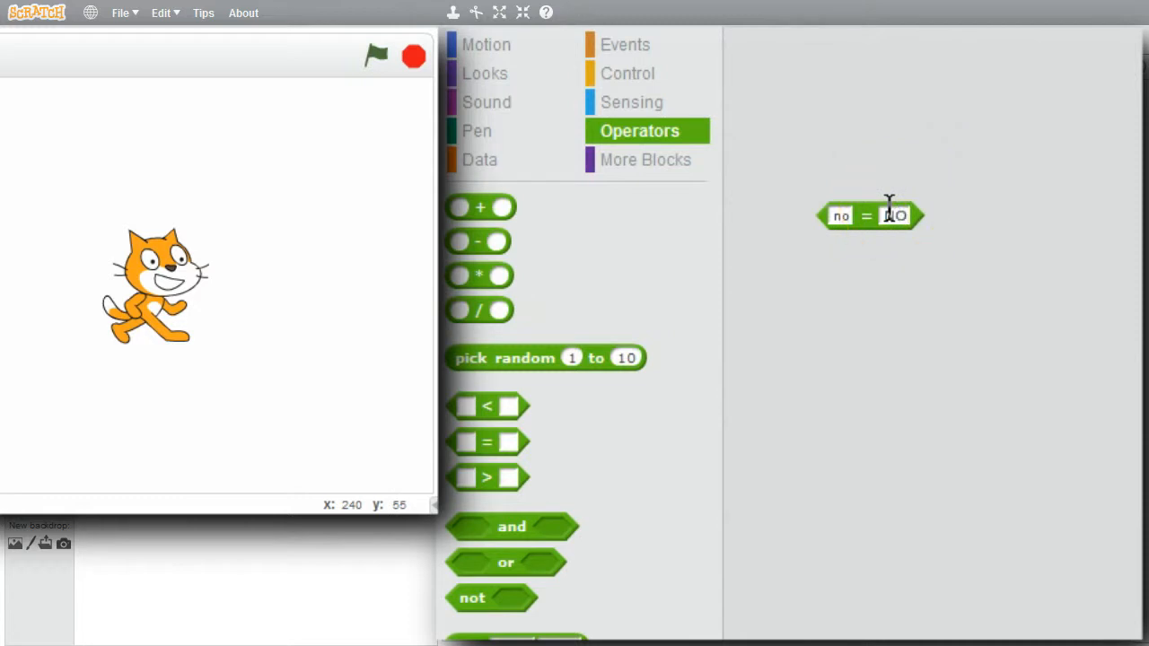
left_click(864, 215)
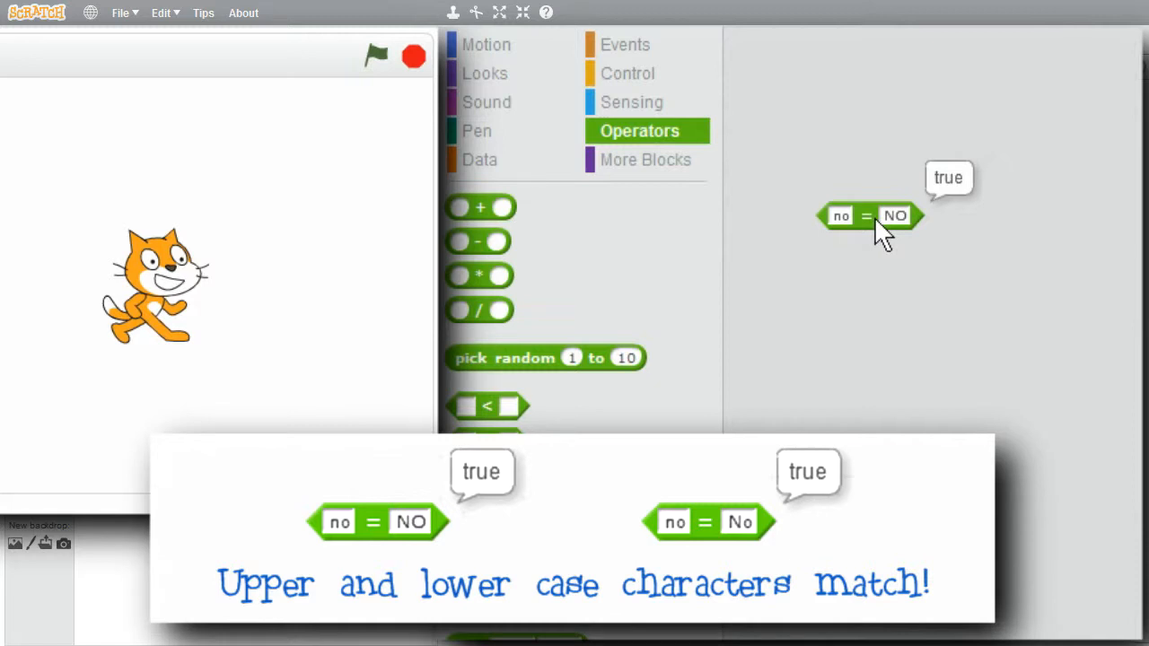
left_click(894, 215)
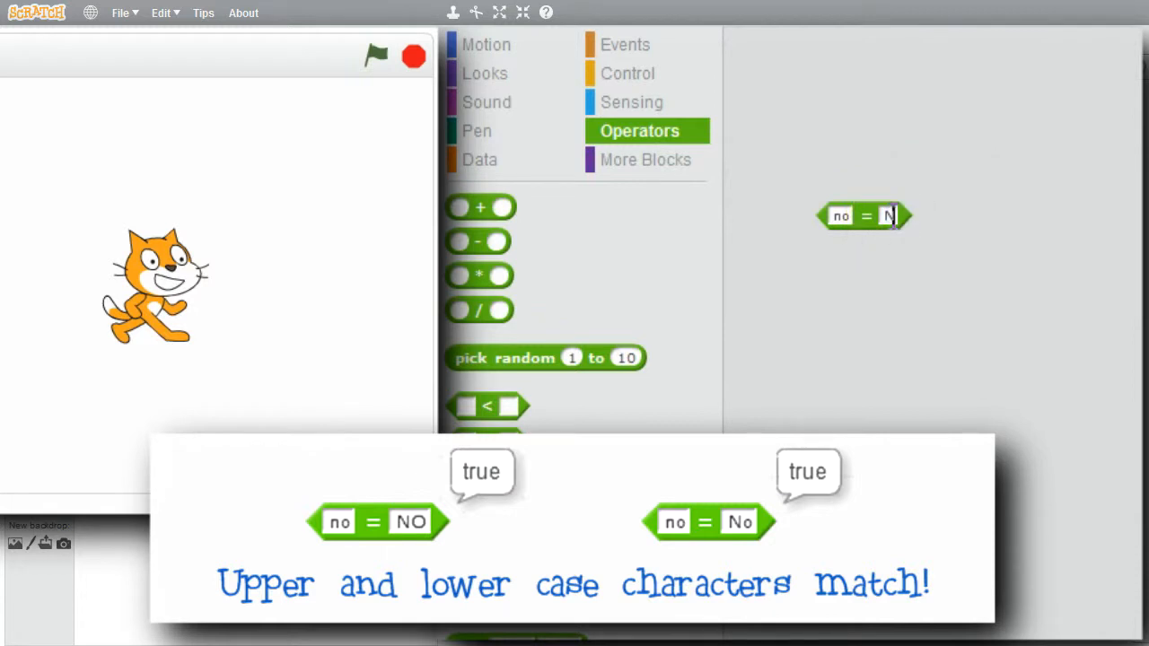
type("o")
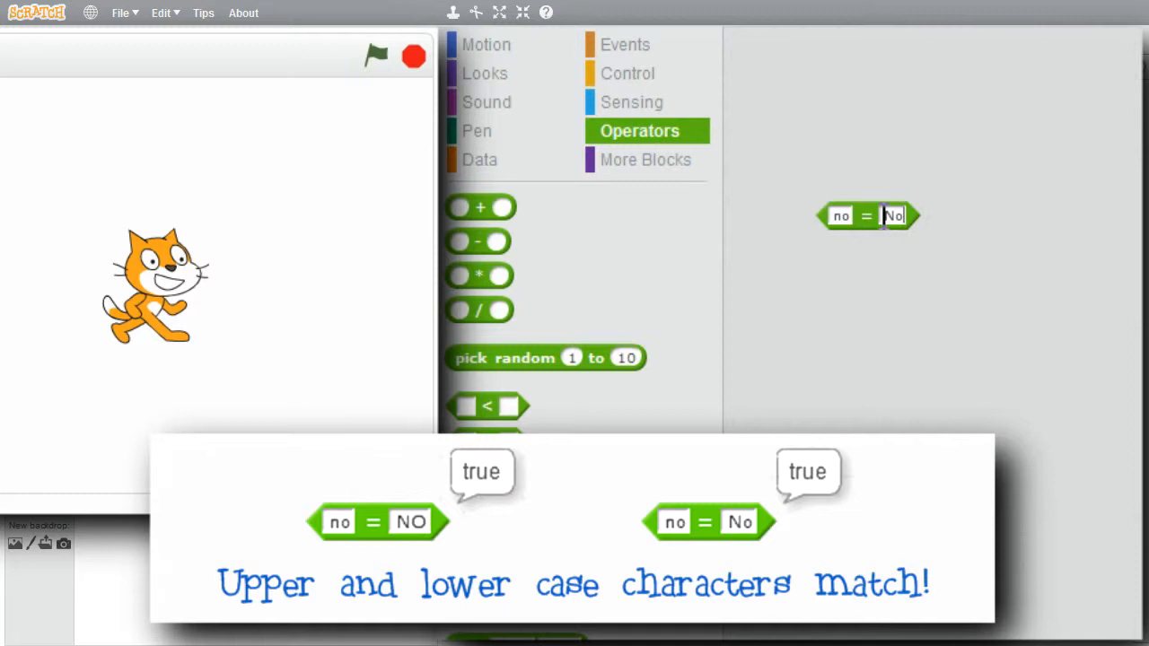
left_click(865, 216)
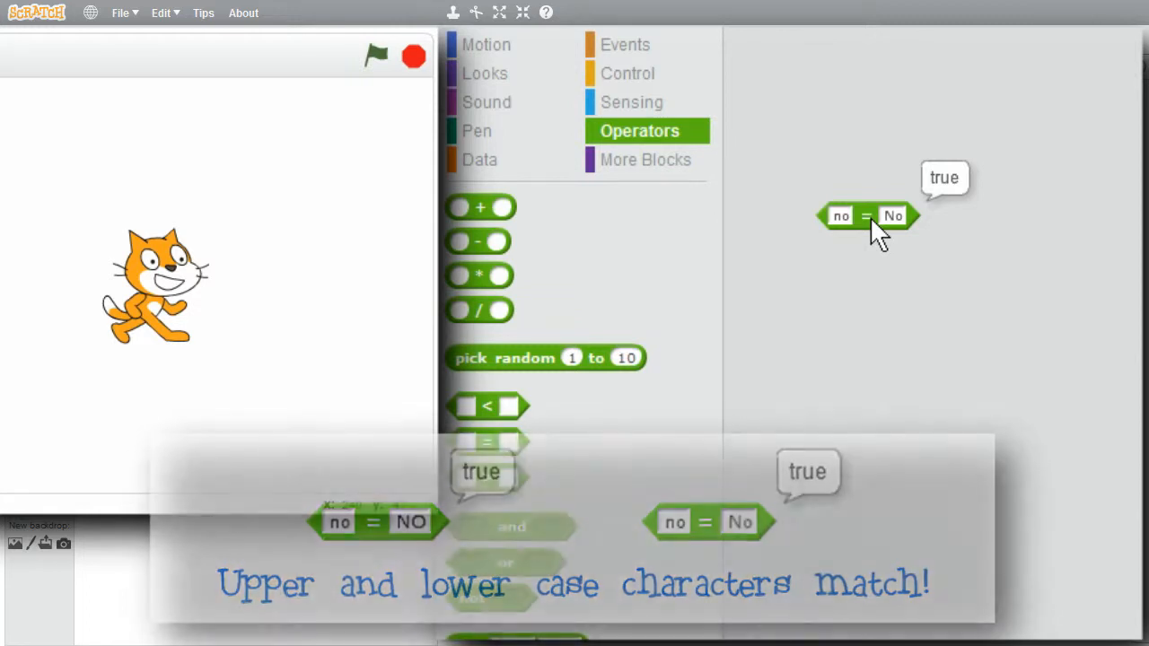
- Test b = c (false), then switch the block to less-than and test b < c
left_click(840, 216)
type("b")
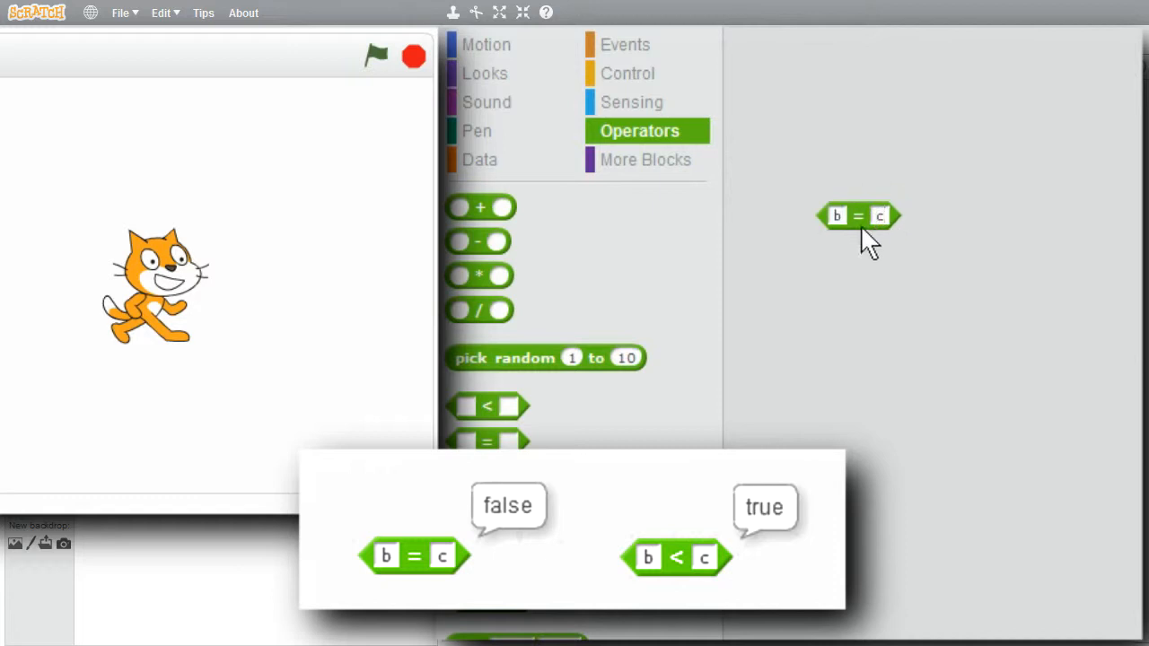
left_click(857, 216)
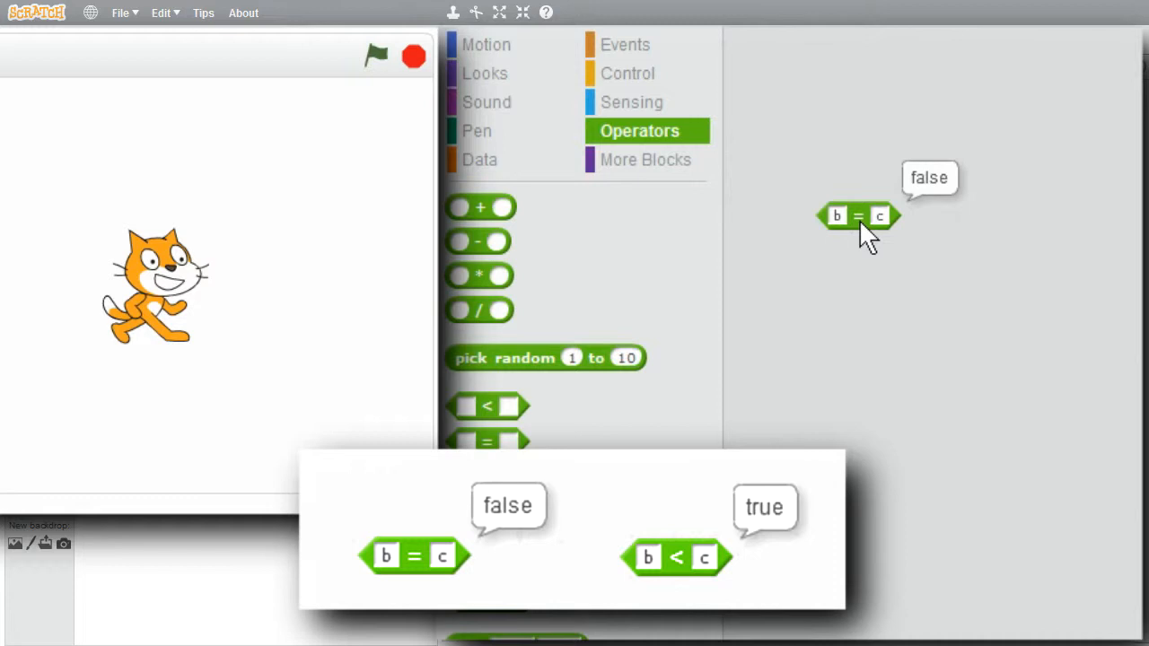
right_click(859, 215)
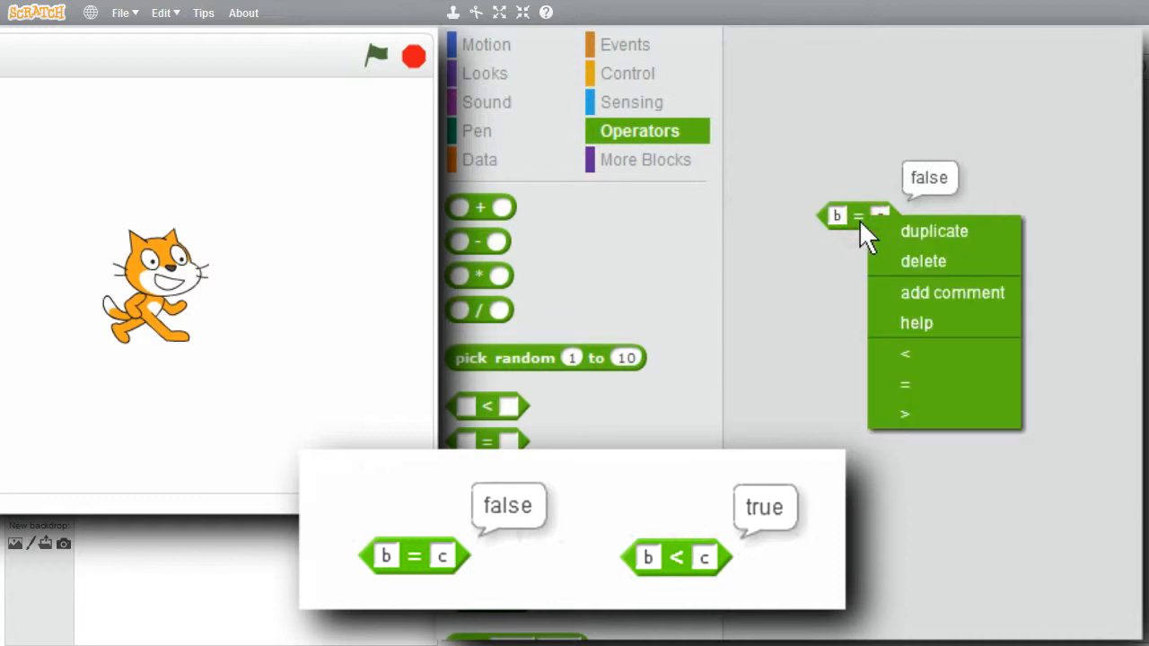
mouse_move(906, 354)
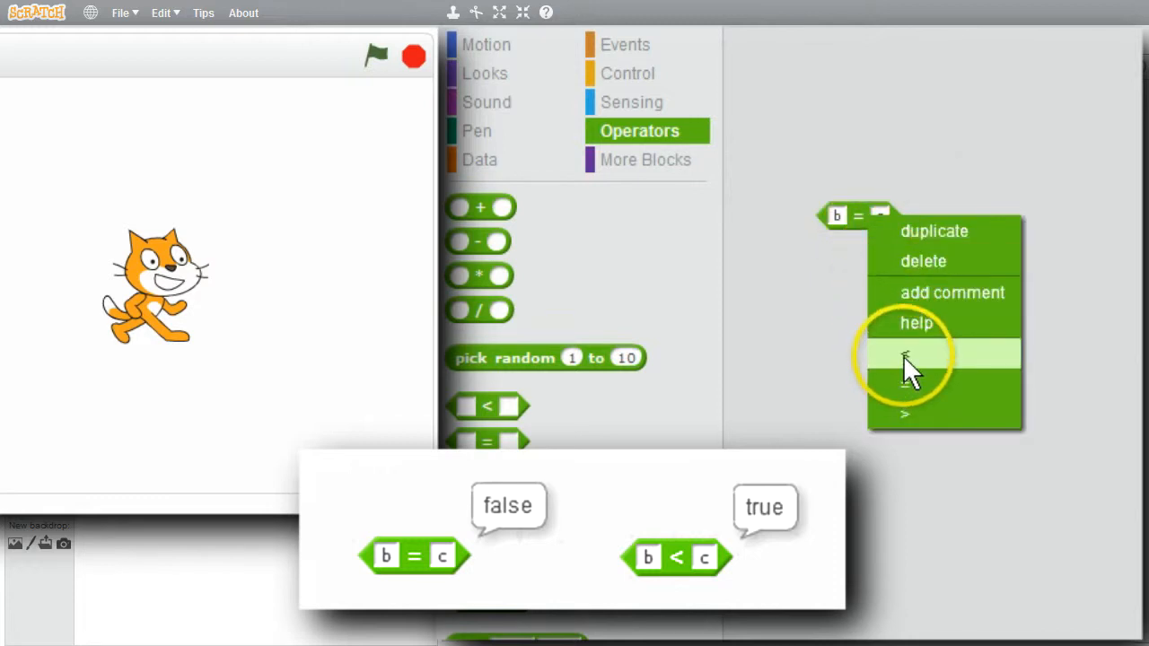
left_click(915, 356)
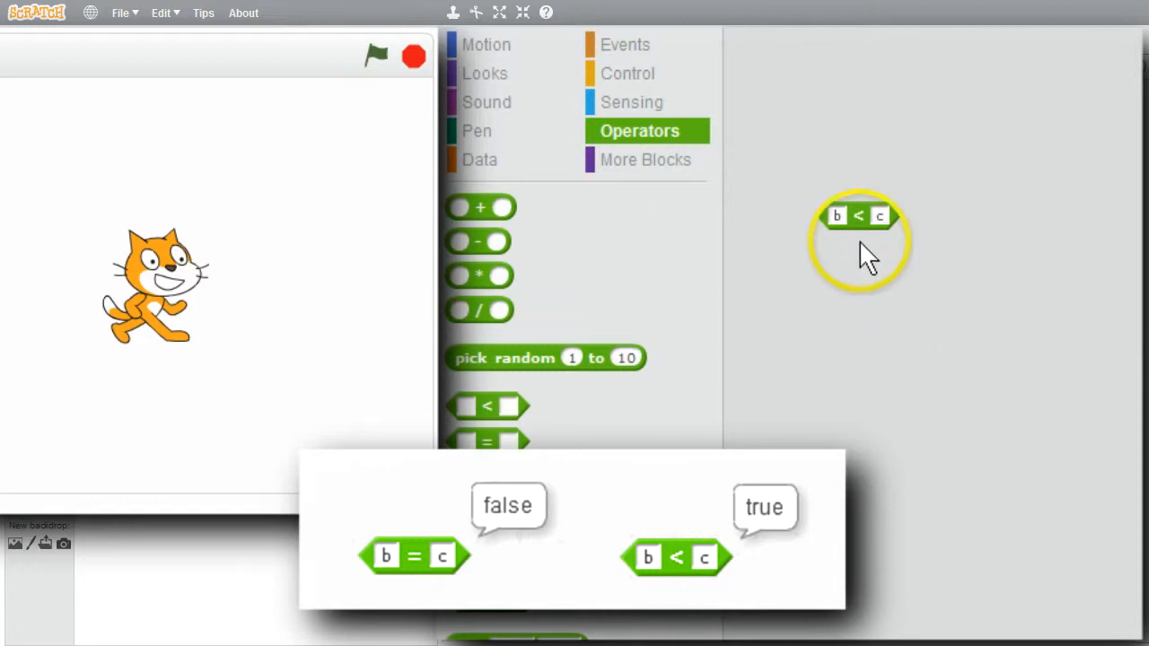
left_click(857, 215)
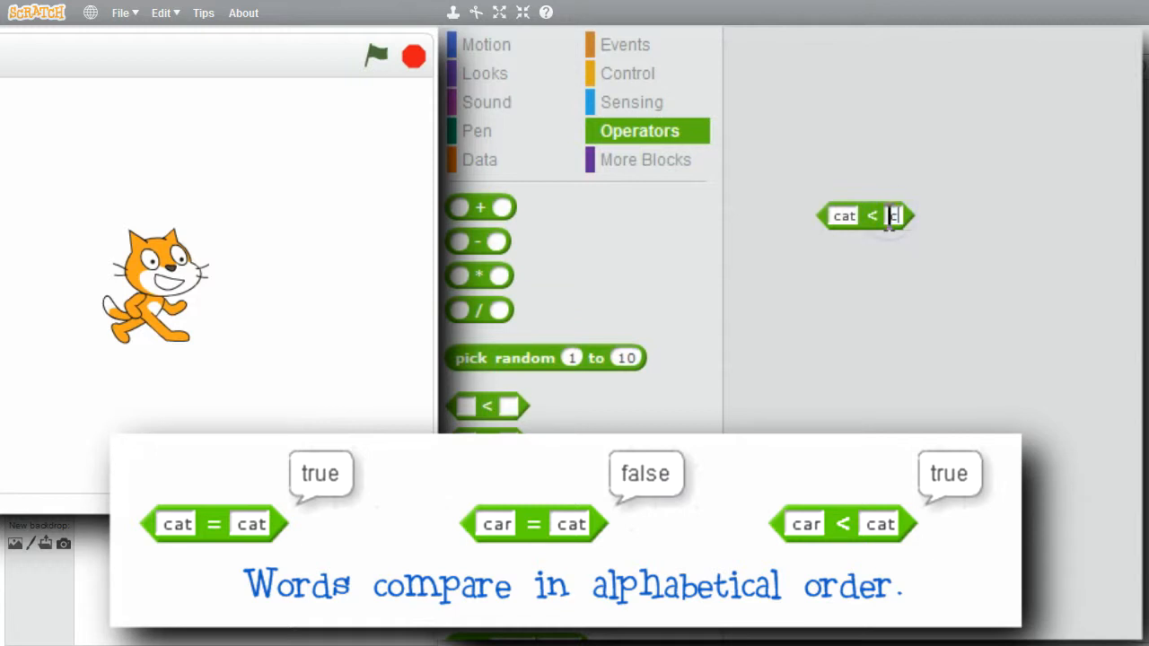
- Fill the comparison with car and cat, test equality (false), then test car < cat (true)
type("cat")
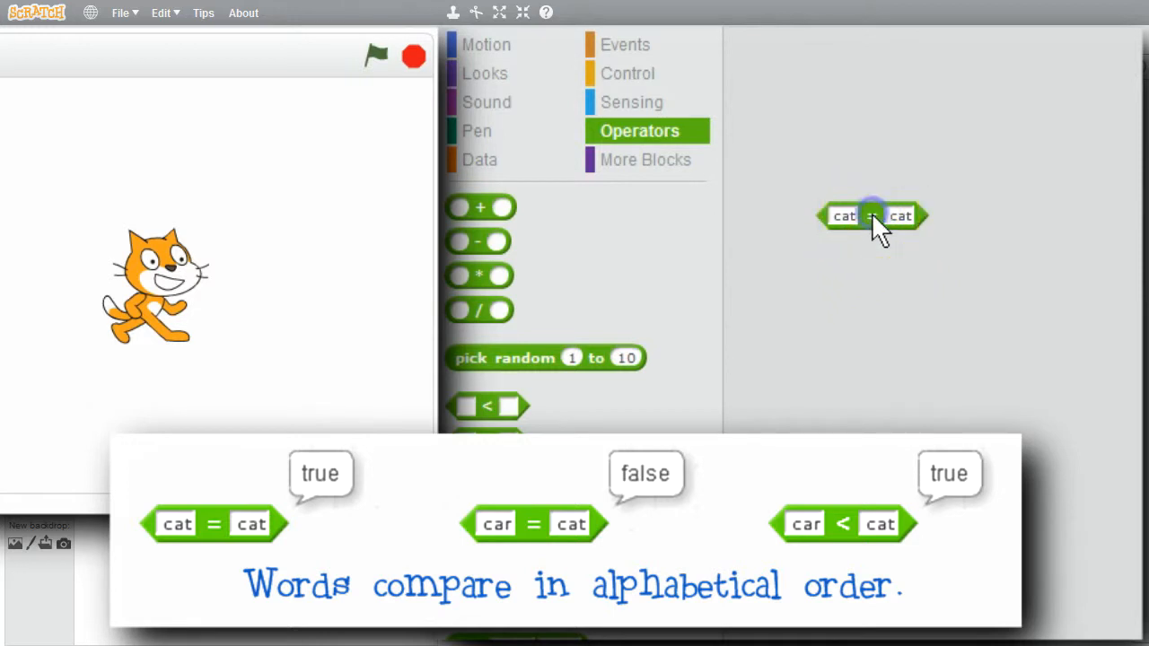
left_click(841, 216)
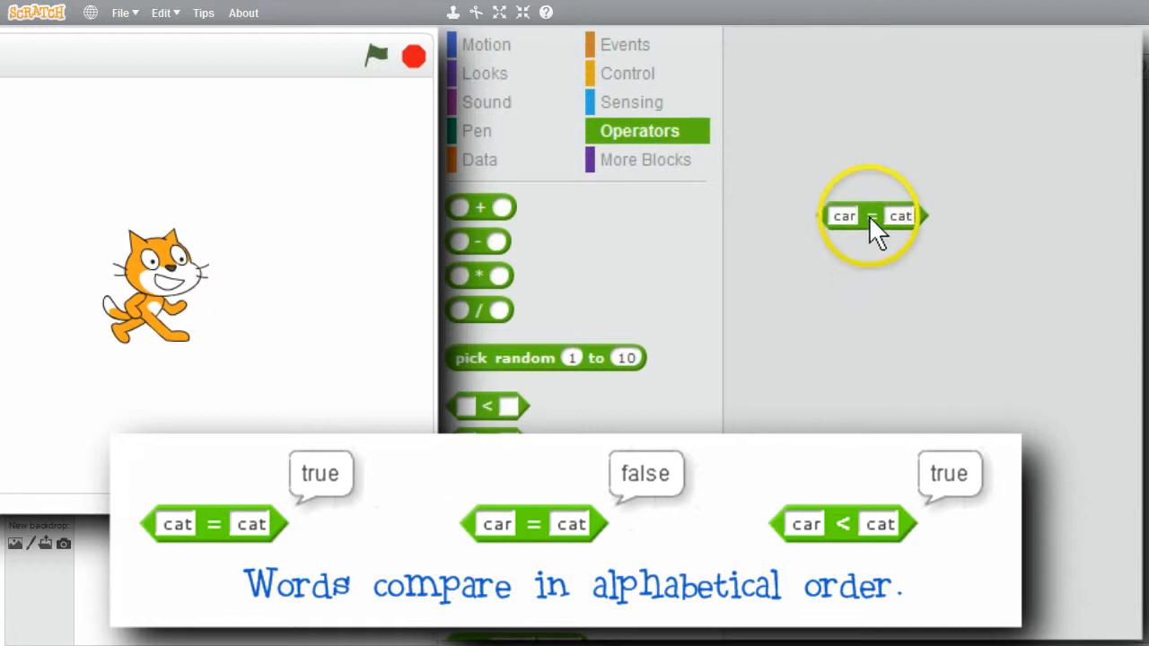
left_click(869, 215)
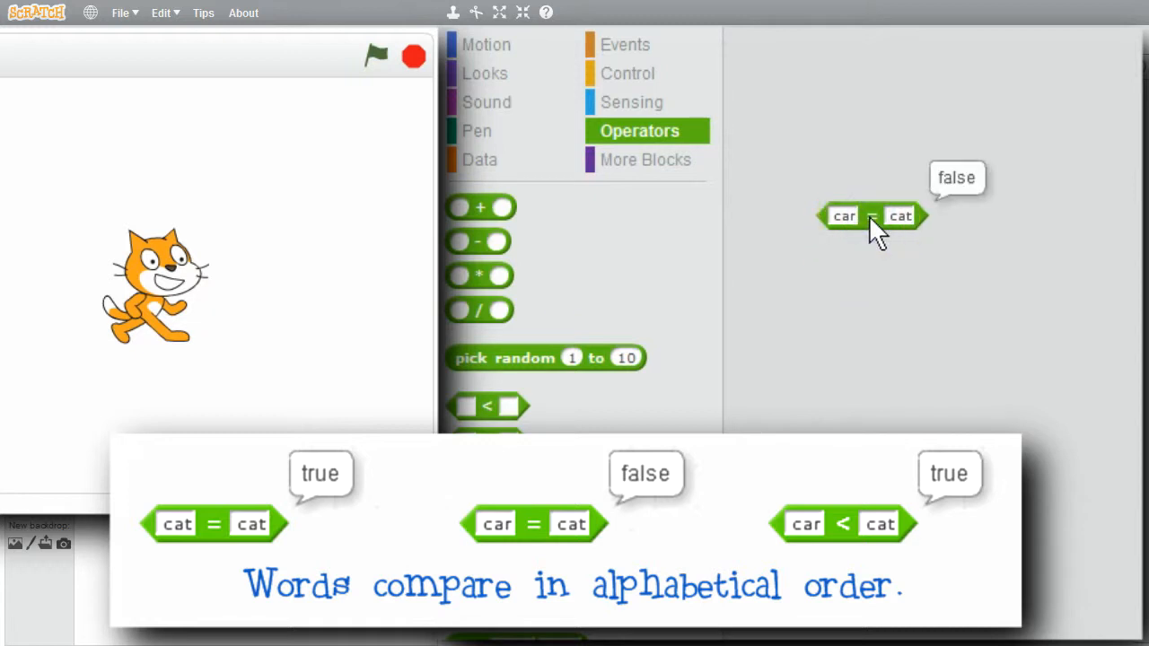
right_click(870, 215)
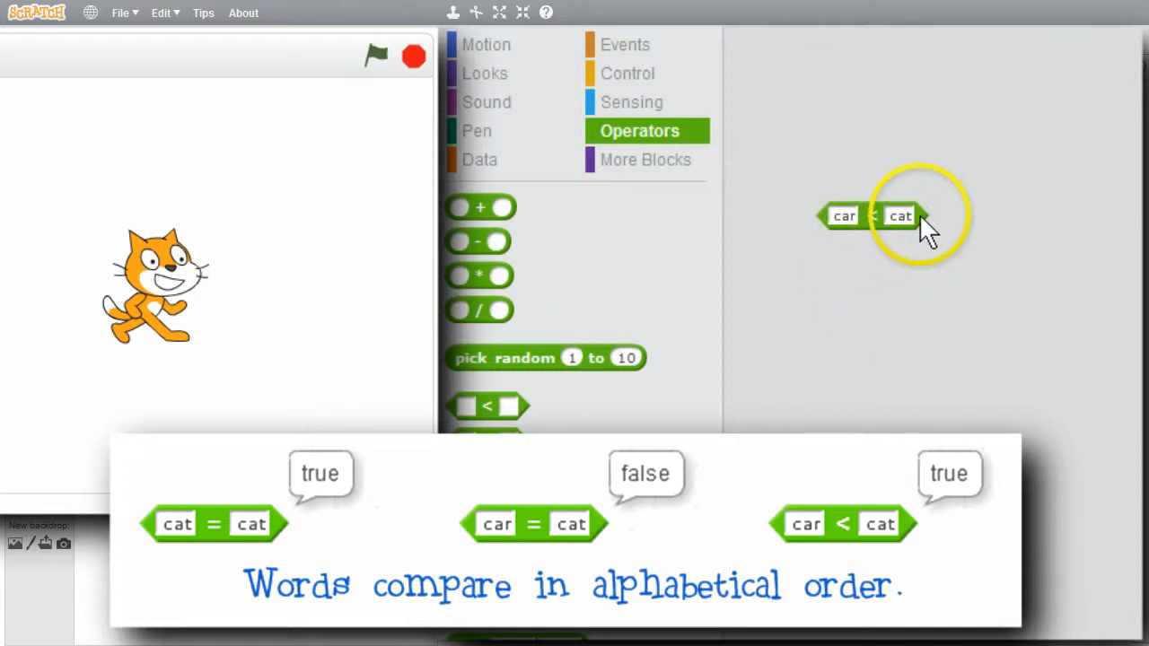
mouse_move(879, 229)
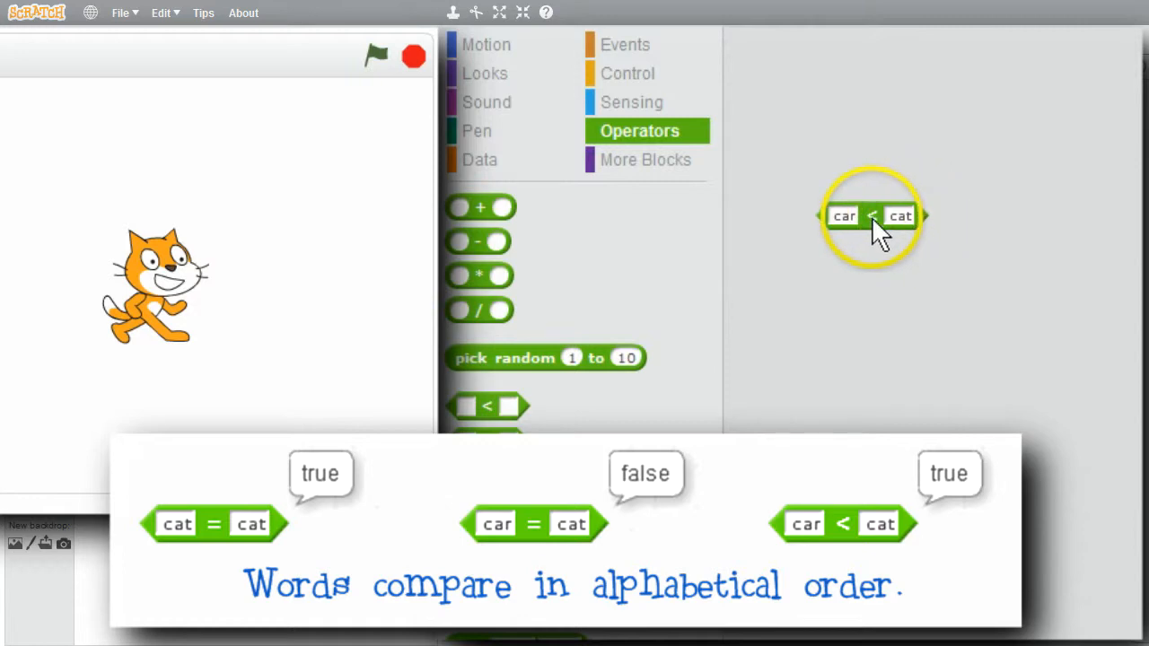
left_click(870, 215)
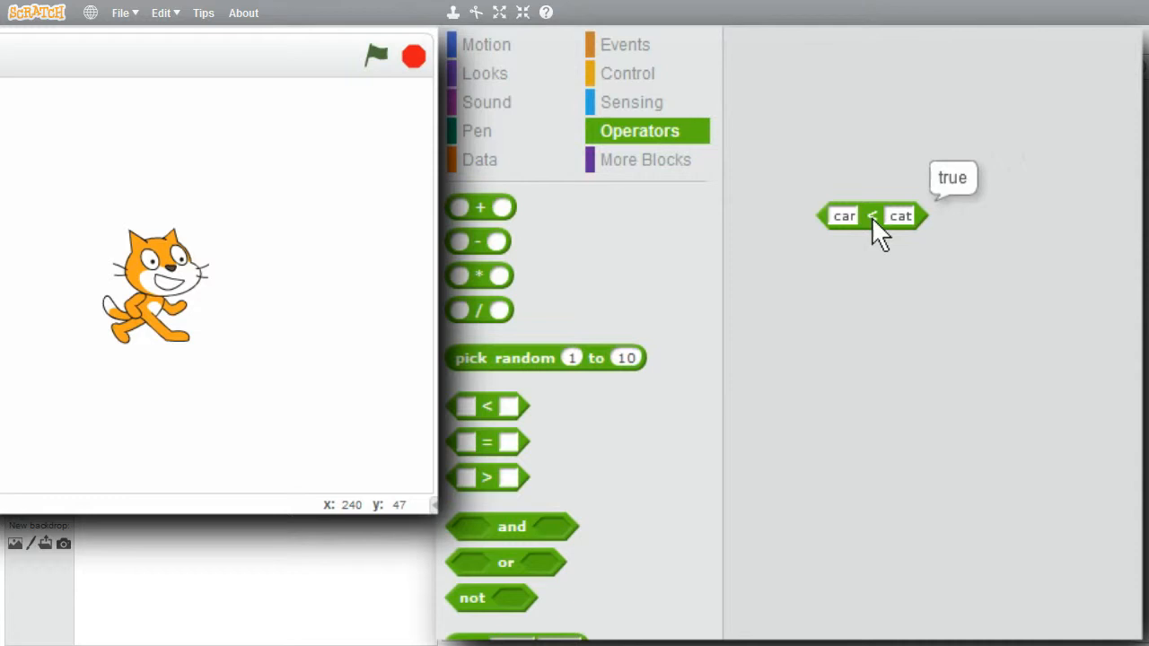
- Nest a second if-else in the else branch and duplicate car < cat into both conditions
left_click(627, 73)
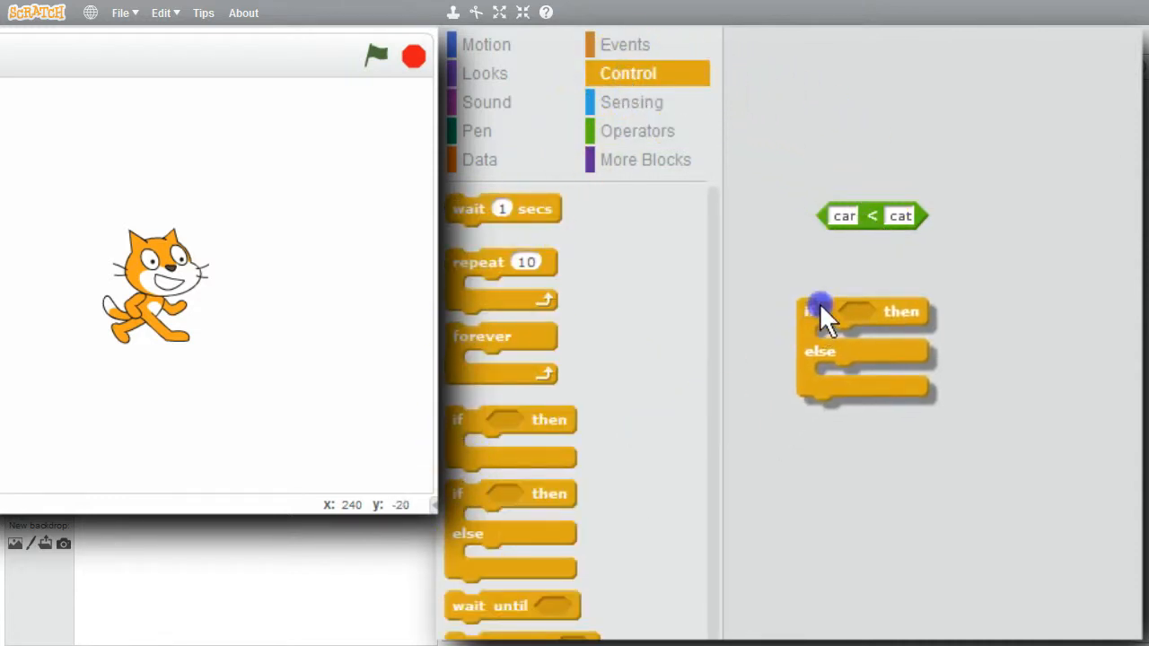
left_click_drag(821, 305, 846, 377)
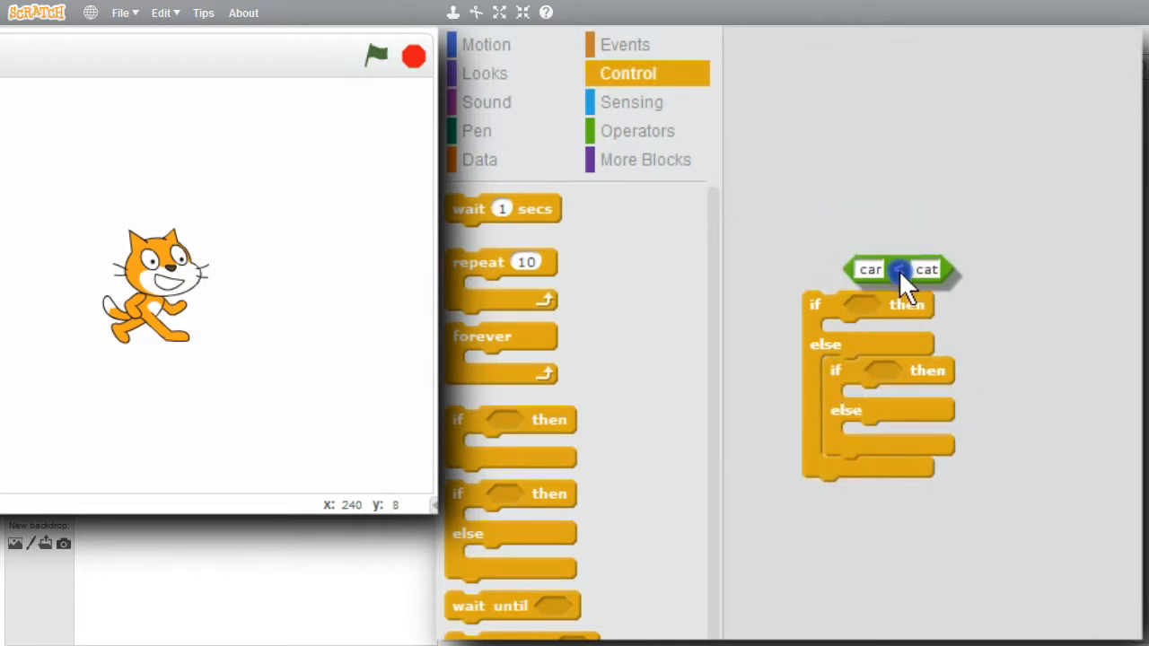
right_click(902, 271)
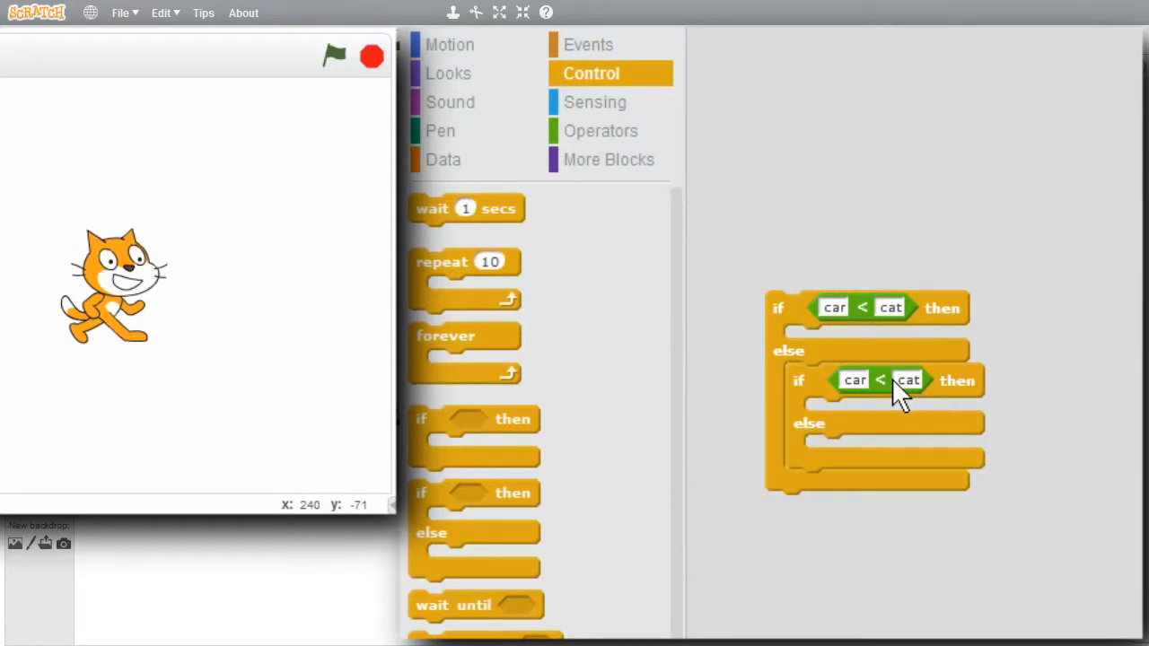
- Make two new variables from the Data category, named String1 and String2
left_click(442, 158)
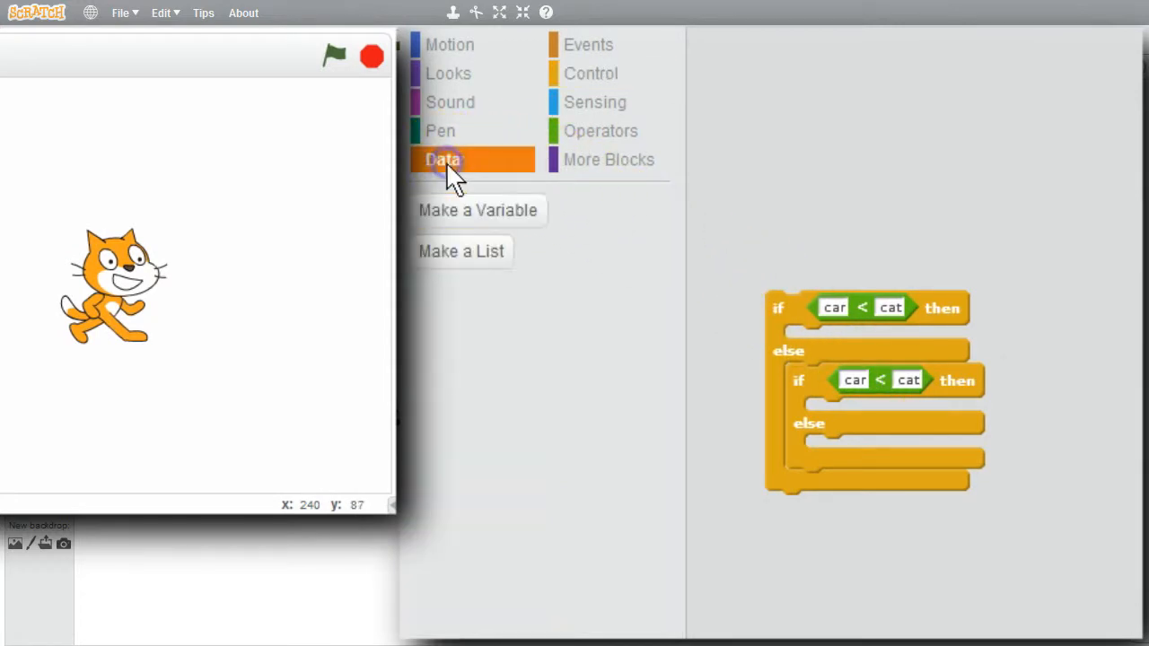
left_click(478, 210)
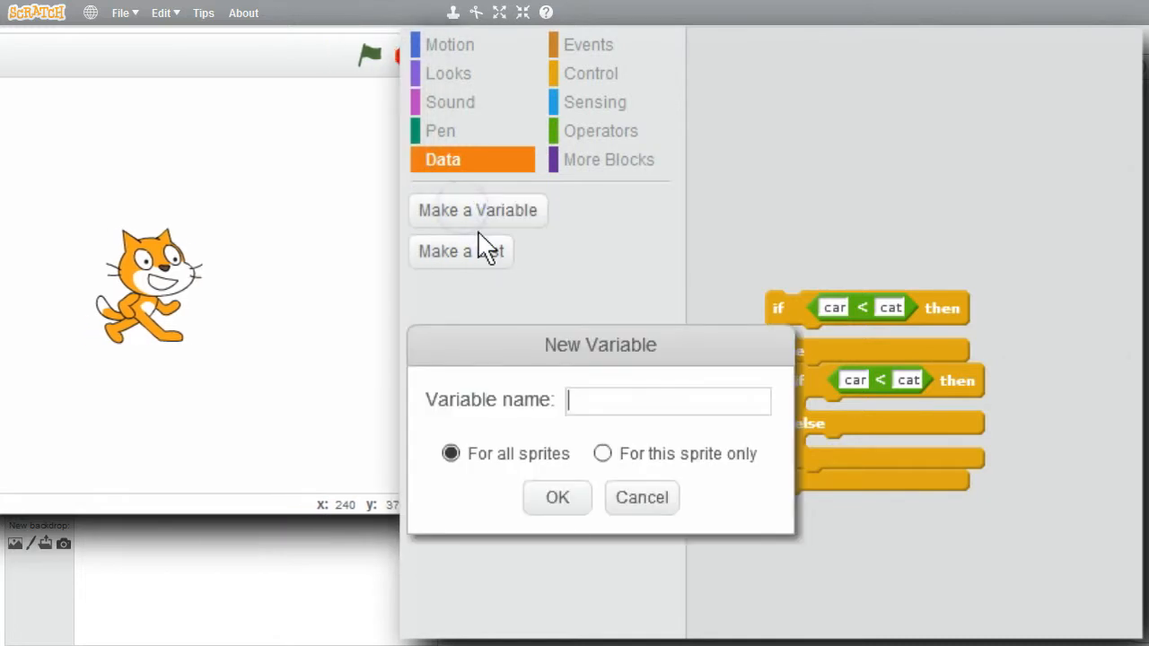
type("String1")
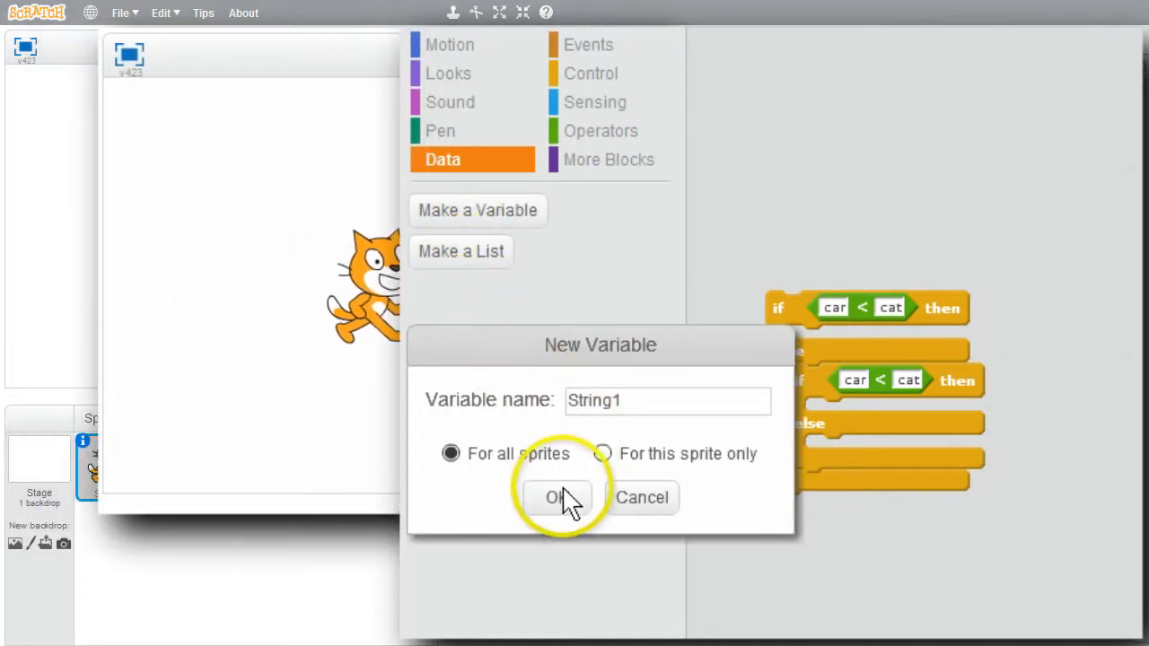
left_click(556, 497)
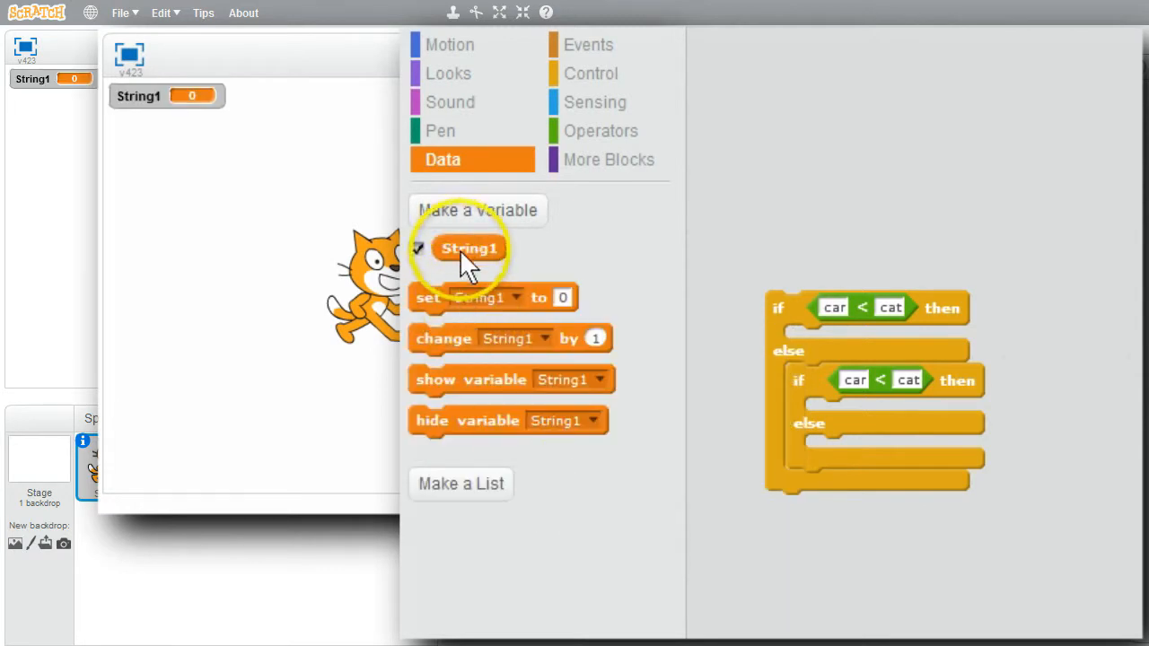
left_click(478, 210)
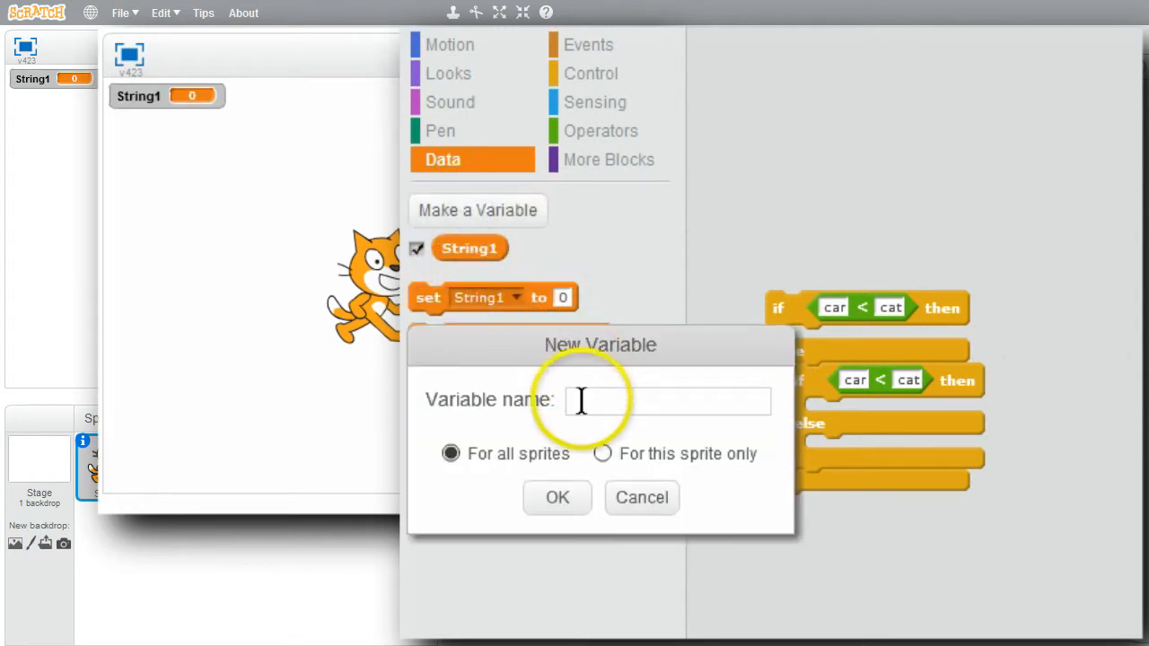
type("String2")
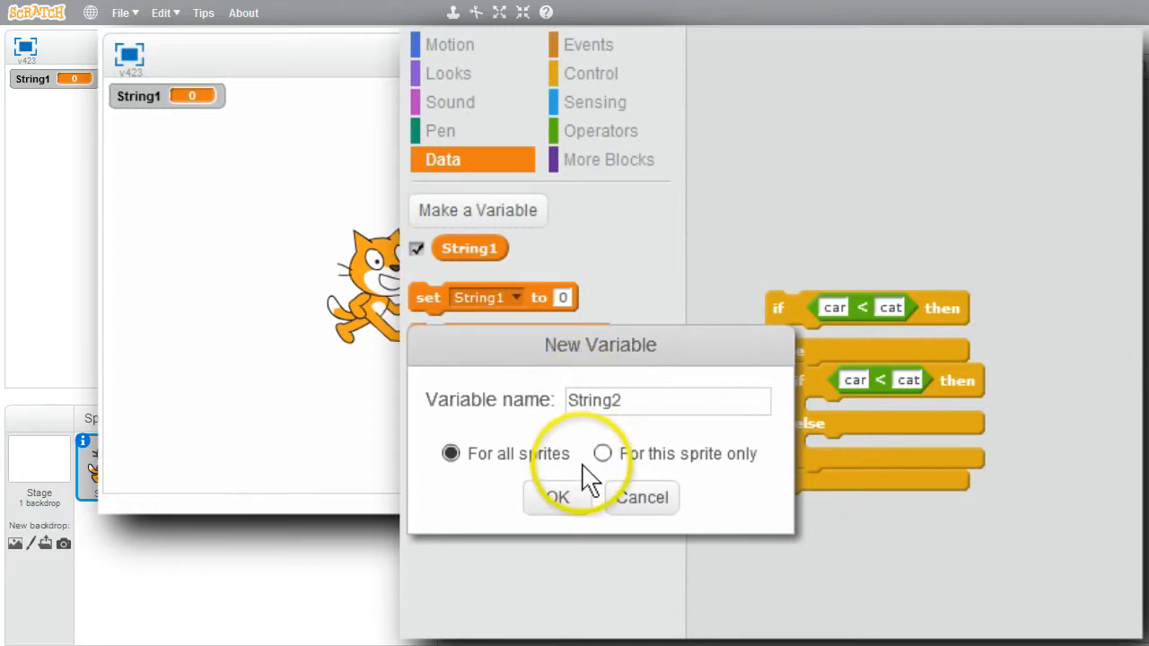
left_click(554, 497)
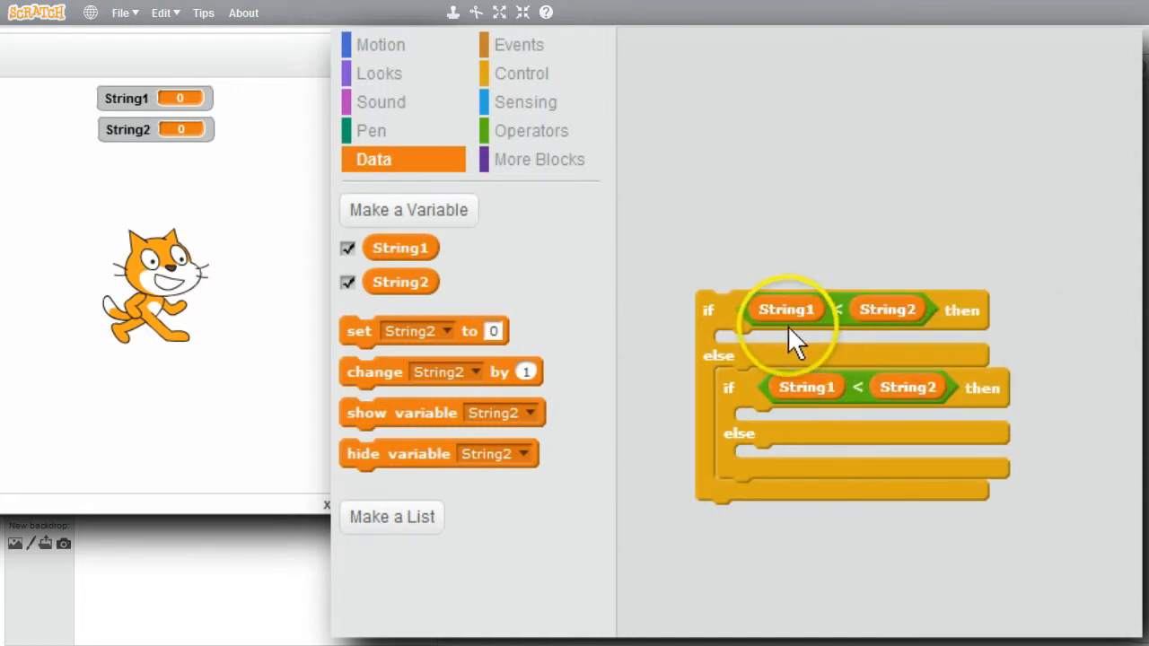
mouse_move(875, 330)
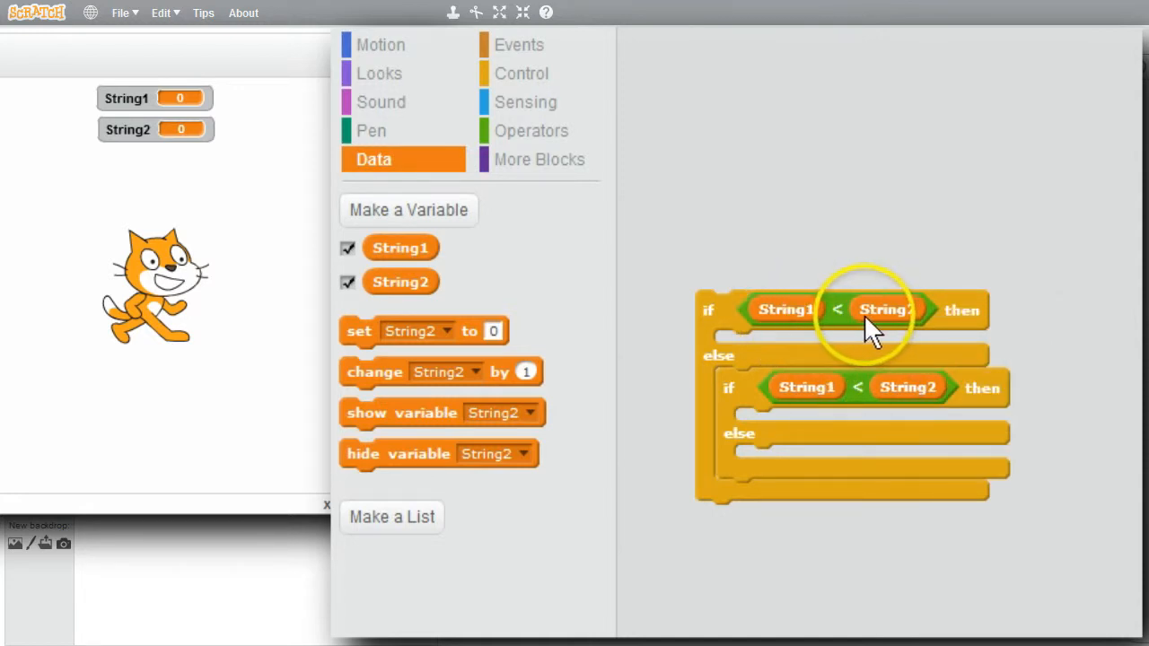
- Switch to the Looks category to get the say blocks
left_click(379, 72)
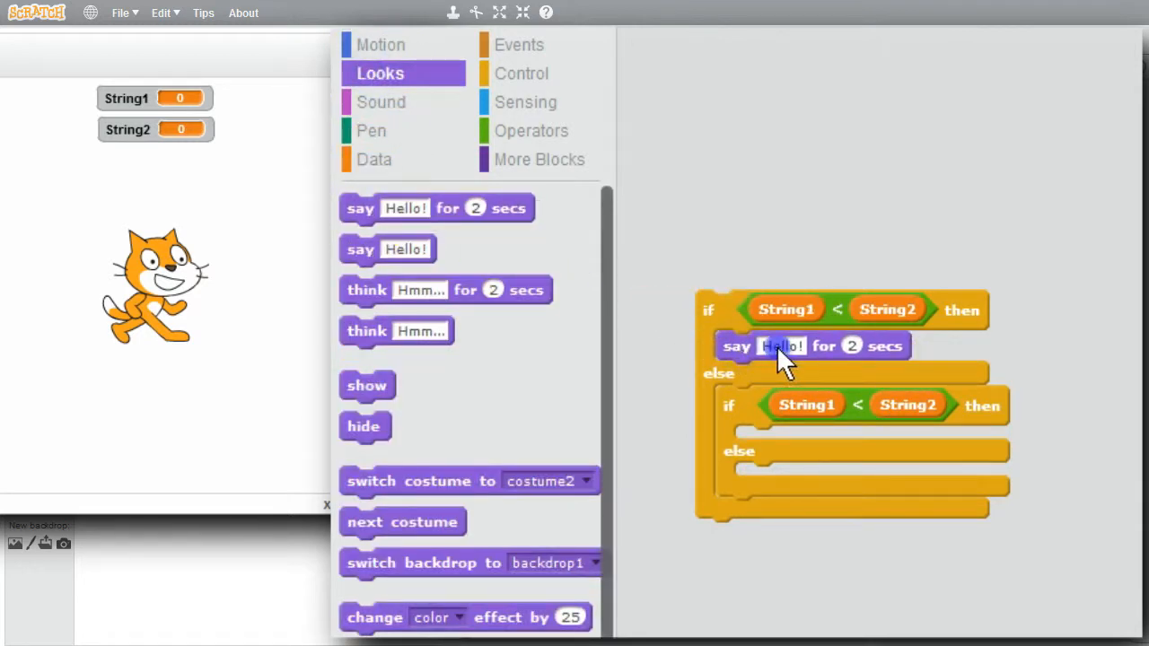
- Make the first say block read Less than, copy it inward, and change the inner test to >
left_click(780, 345)
type("Less t")
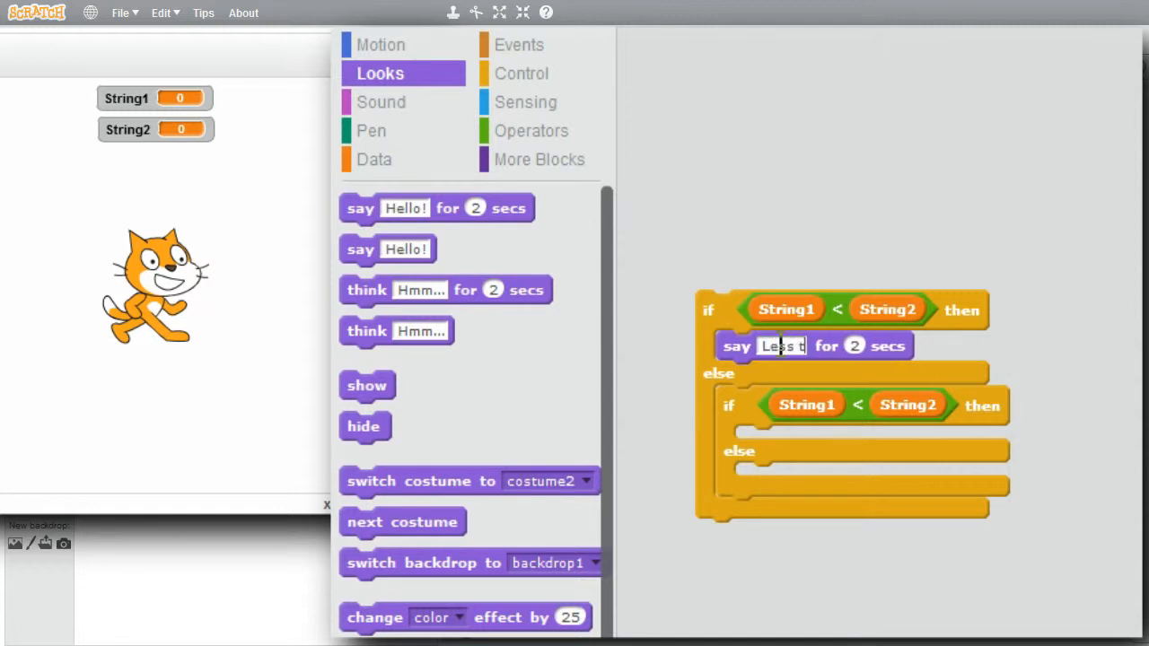
right_click(738, 345)
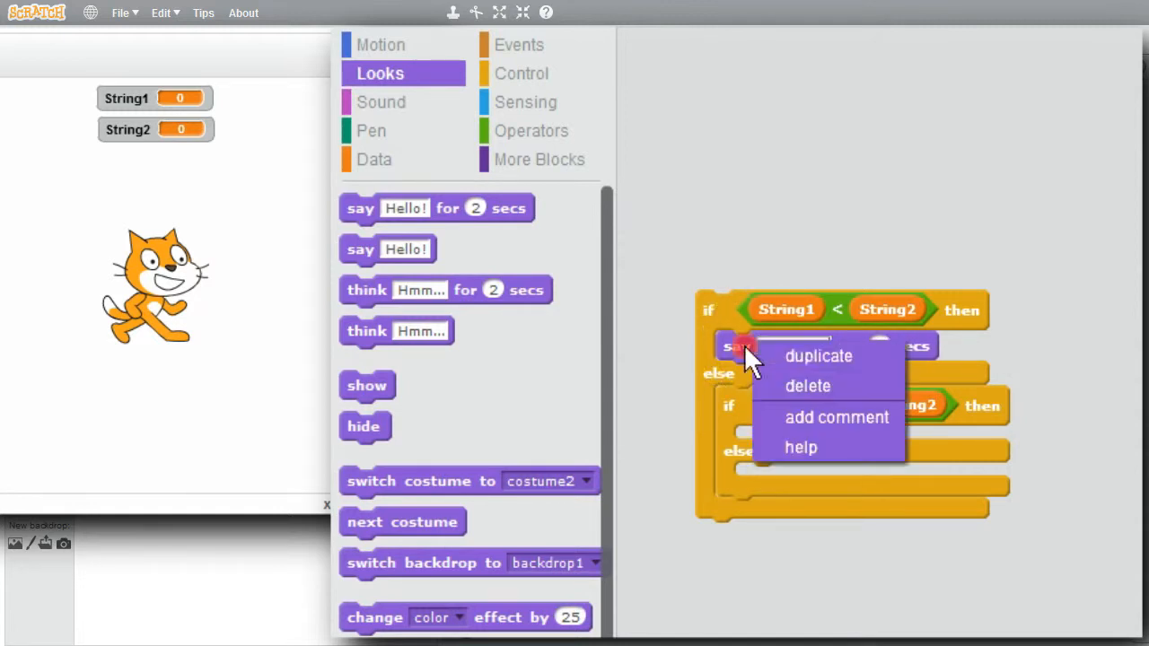
left_click(818, 355)
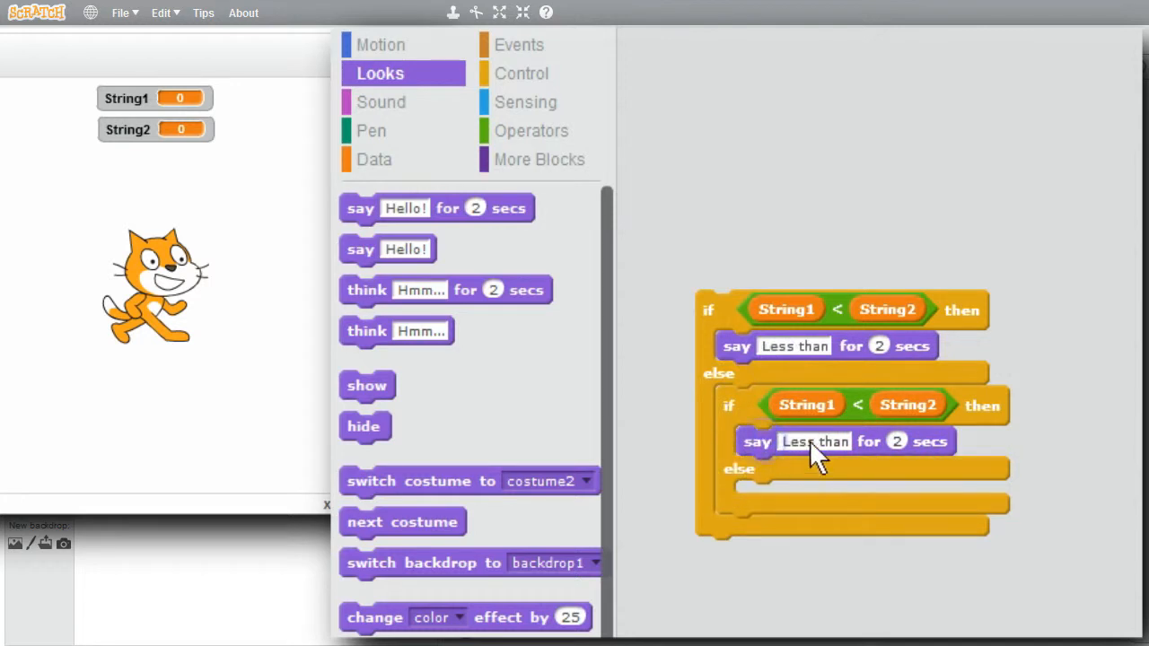
right_click(858, 405)
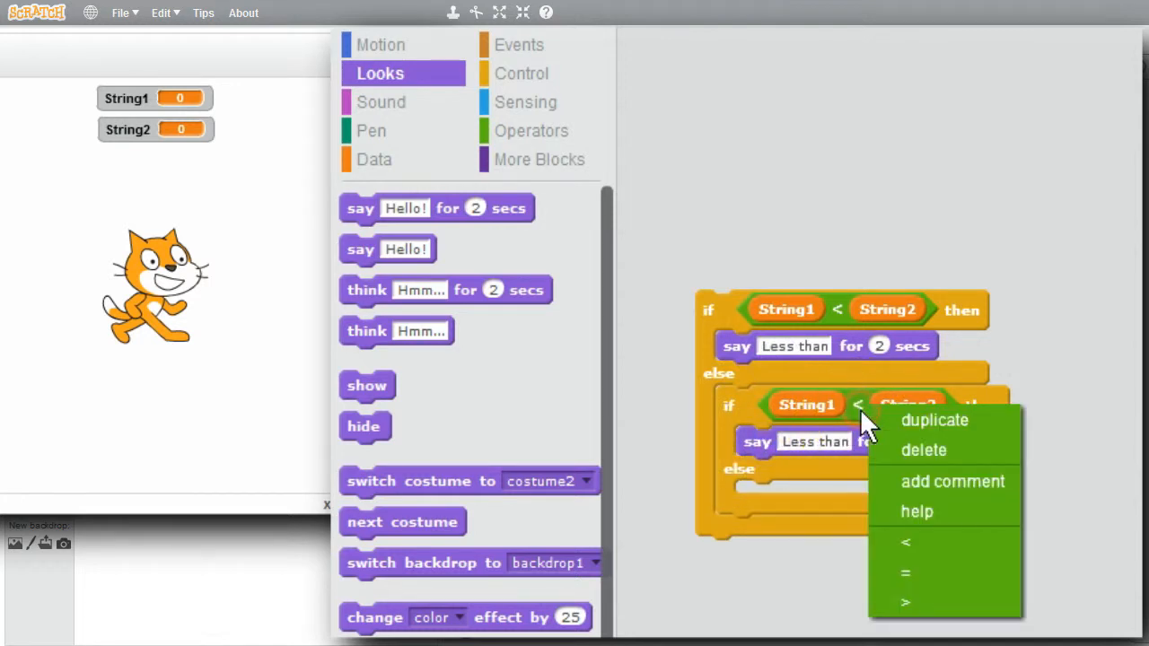
left_click(904, 601)
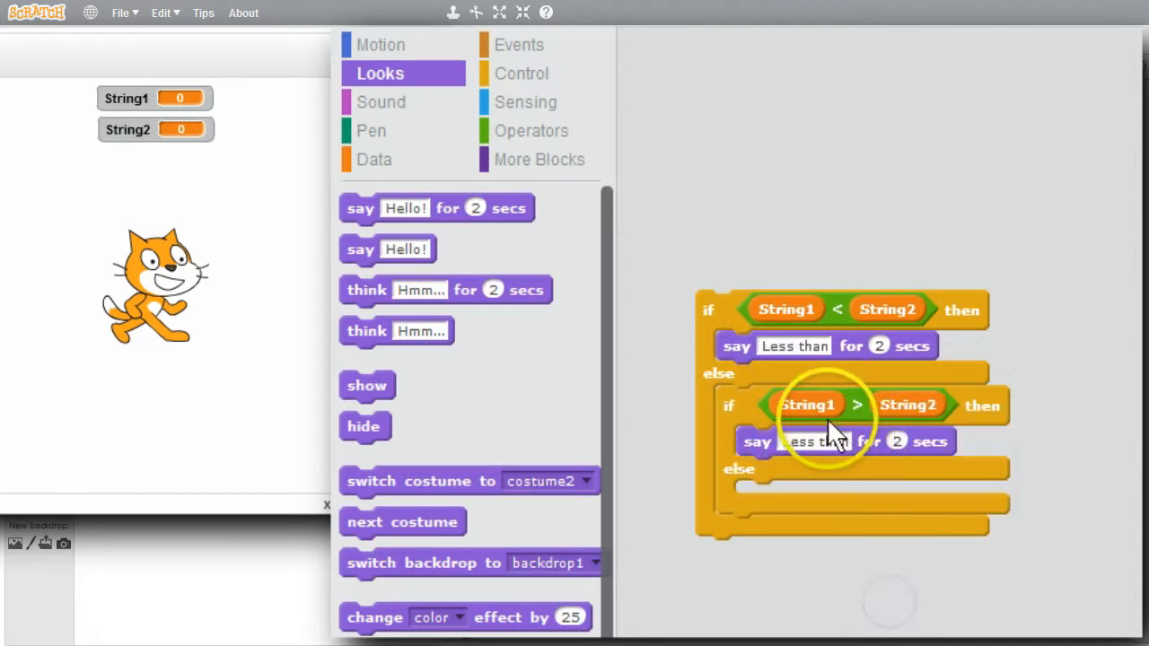
- Reword the inner branch messages to Greater than and Equals
left_click(813, 440)
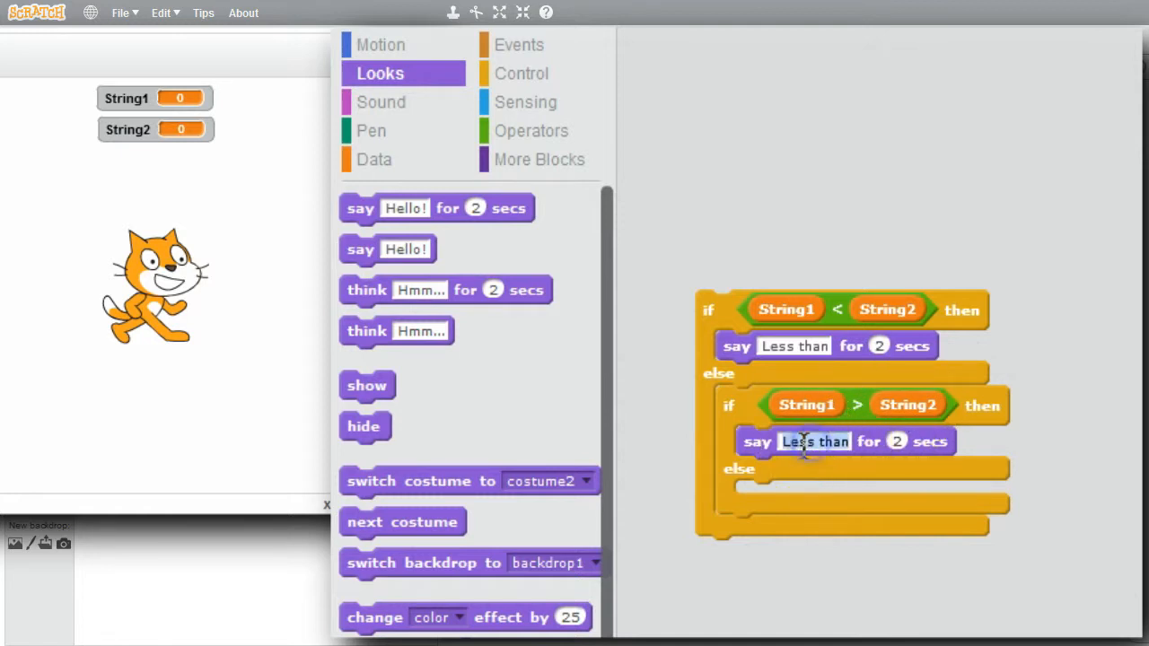
double_click(796, 440)
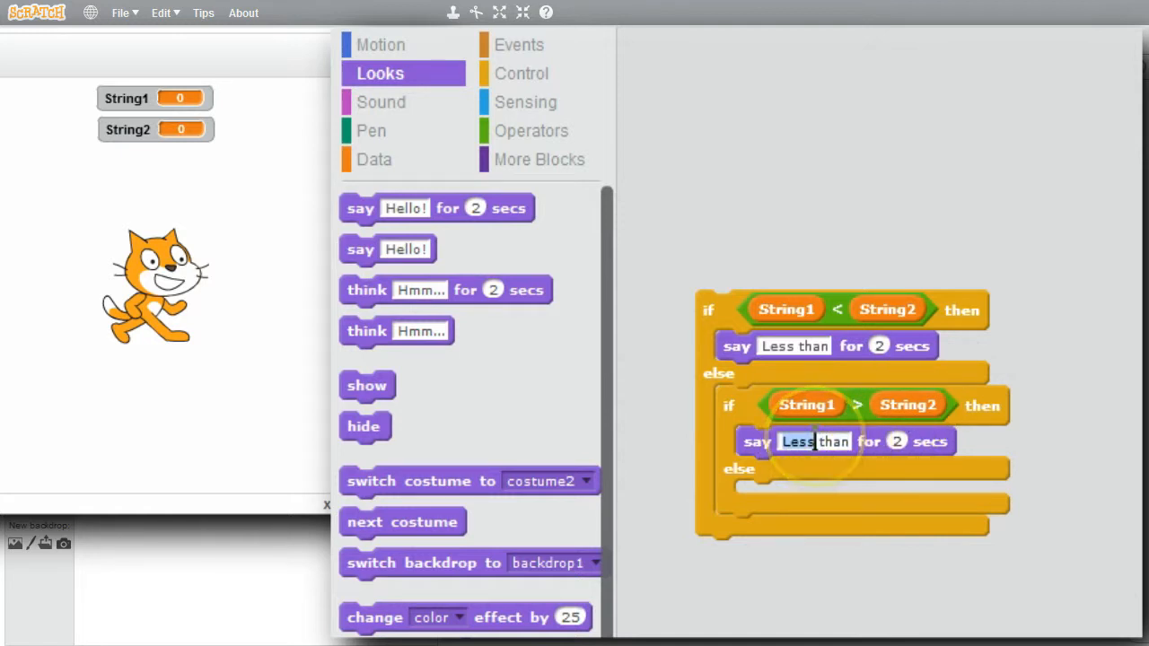
type("Great than")
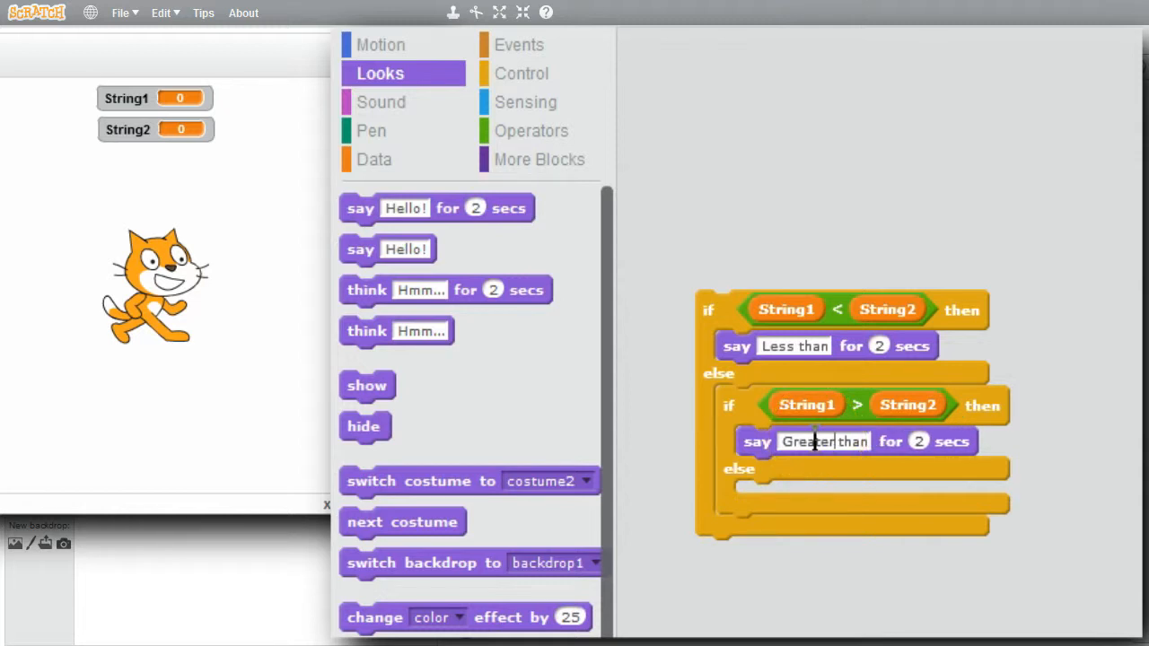
right_click(756, 440)
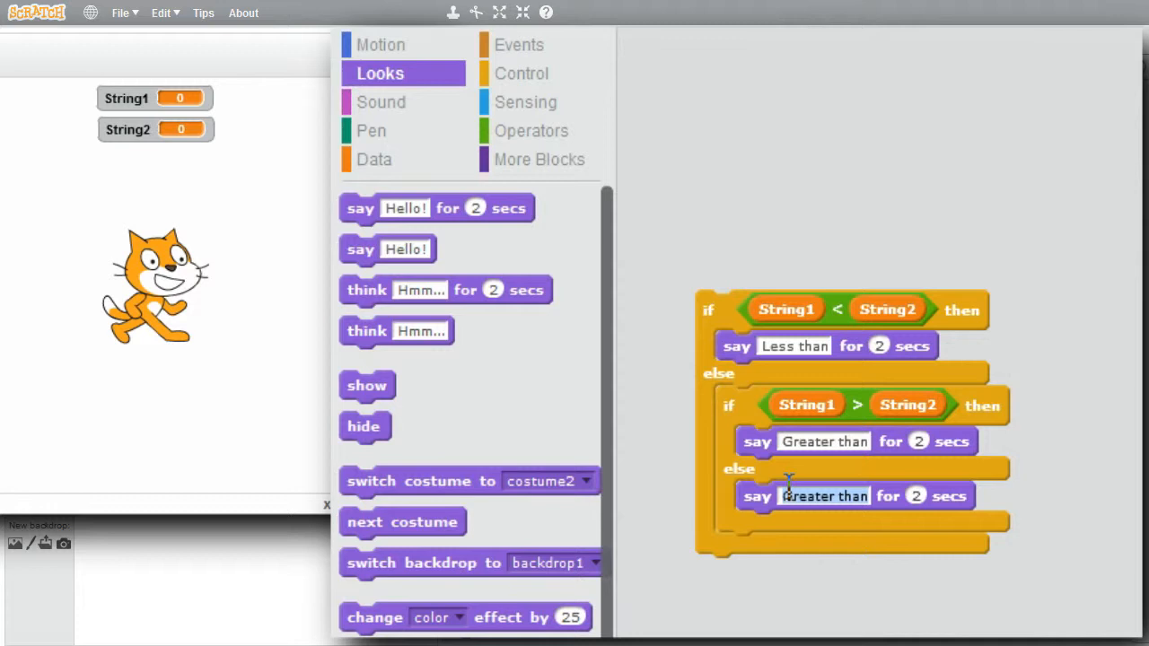
type("Equals")
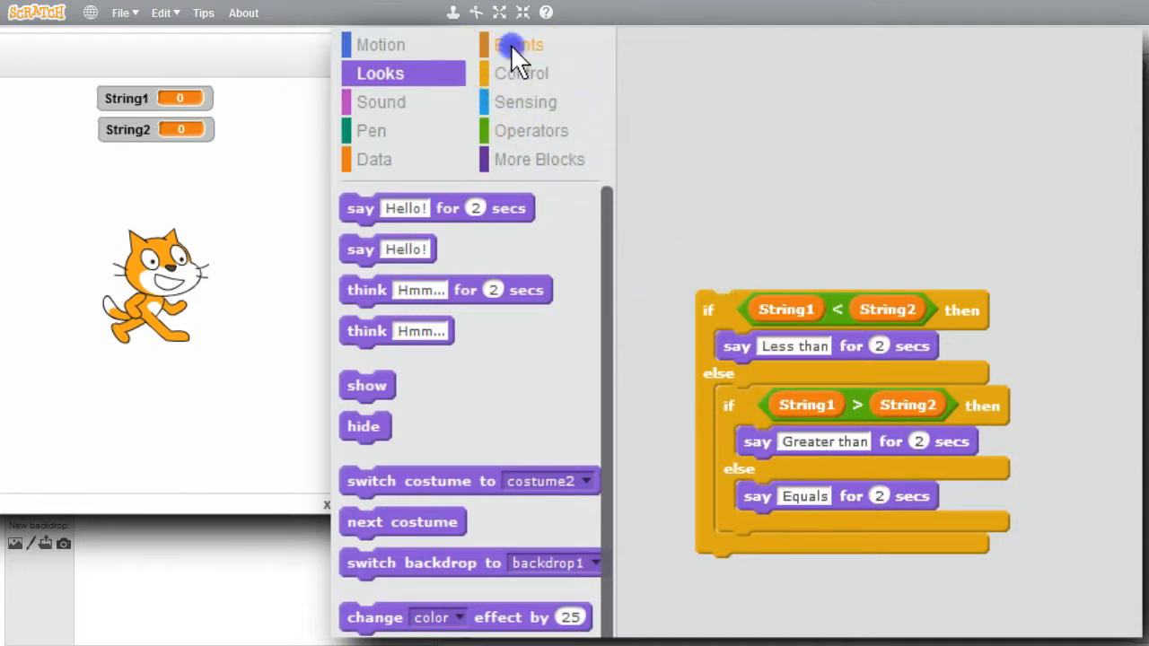
- Attach a when green flag clicked hat to the top of the comparison script
left_click(519, 44)
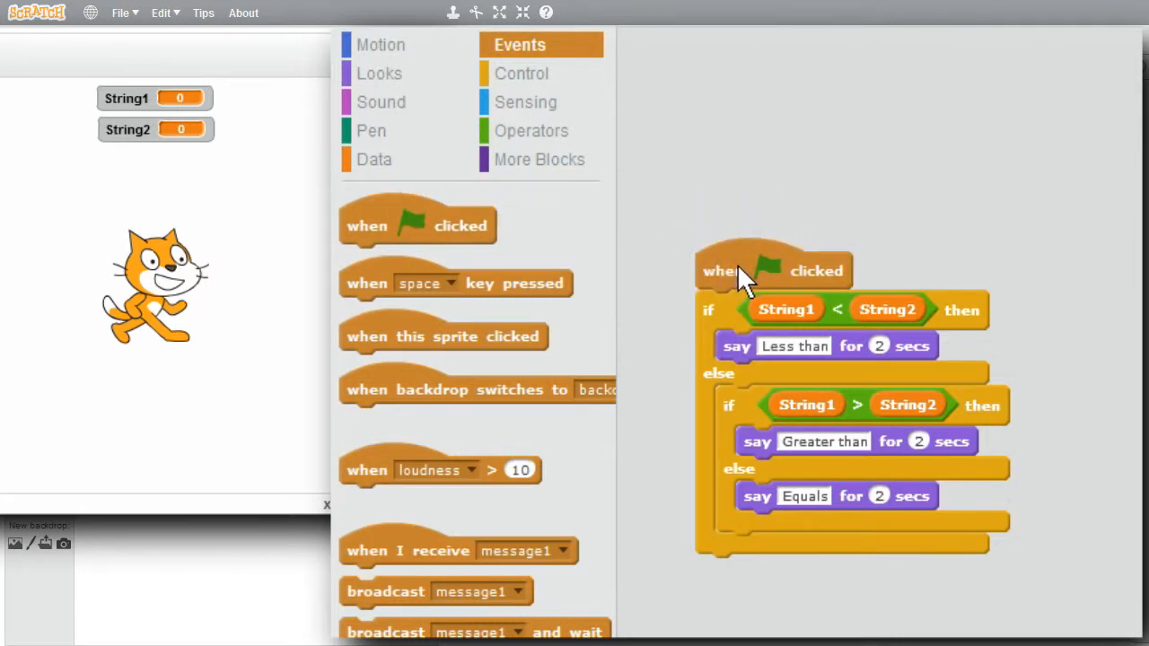
left_click(373, 158)
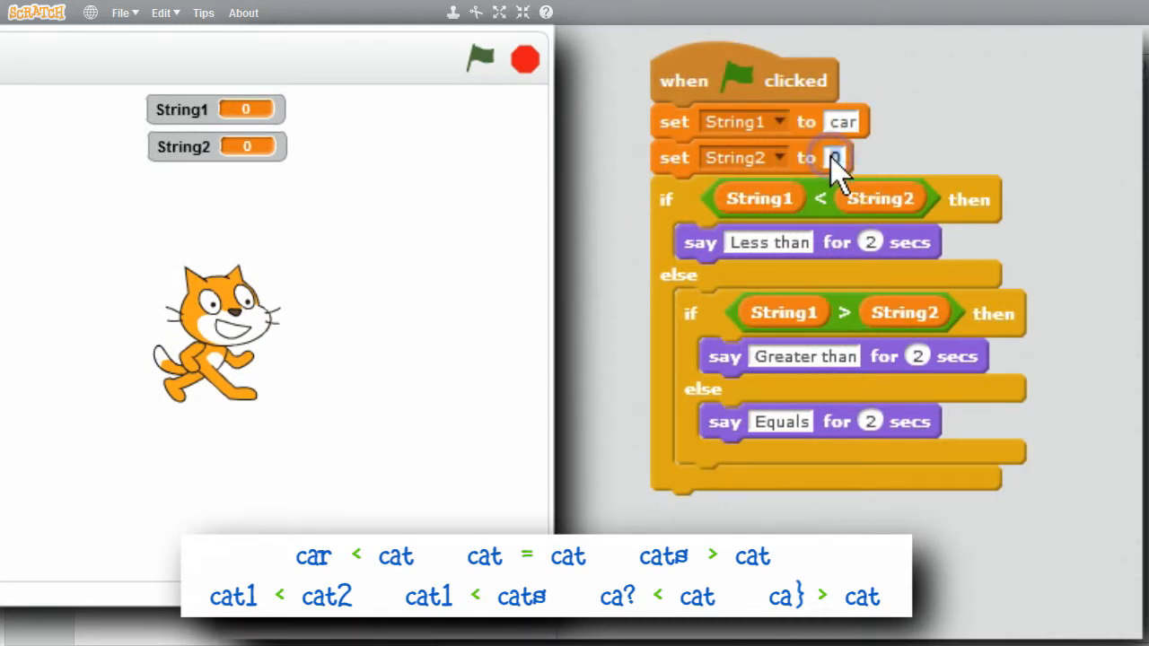
- Set String2 to cat, run the car vs cat comparison, then change String1 to cat
type("cat")
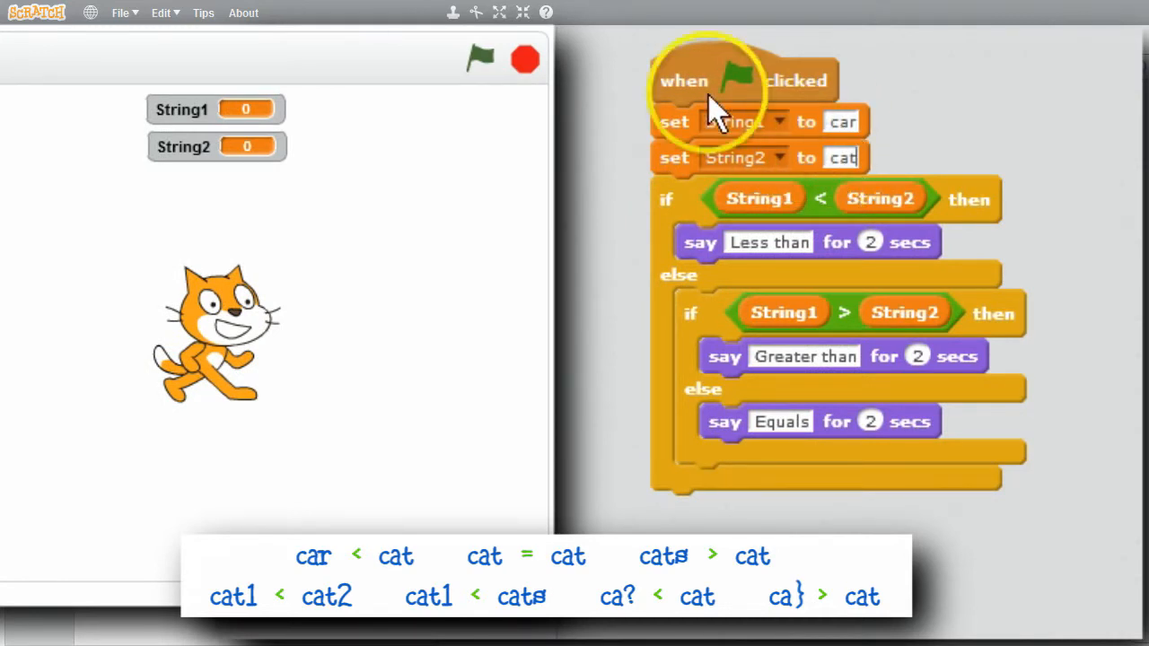
left_click(480, 59)
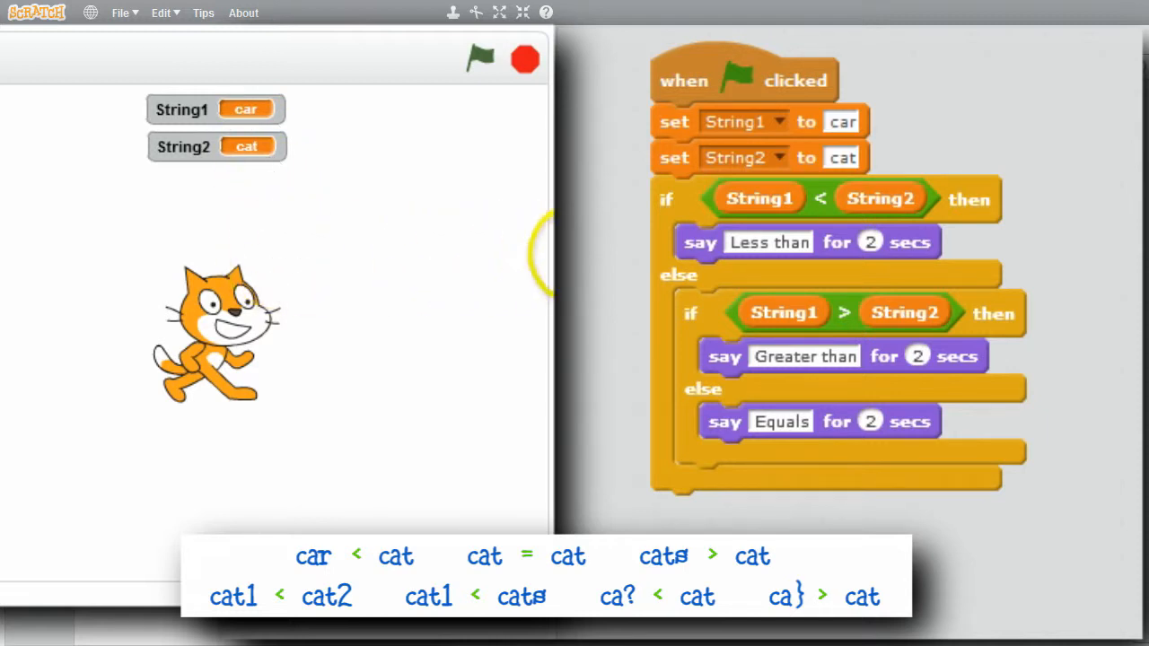
left_click(842, 121)
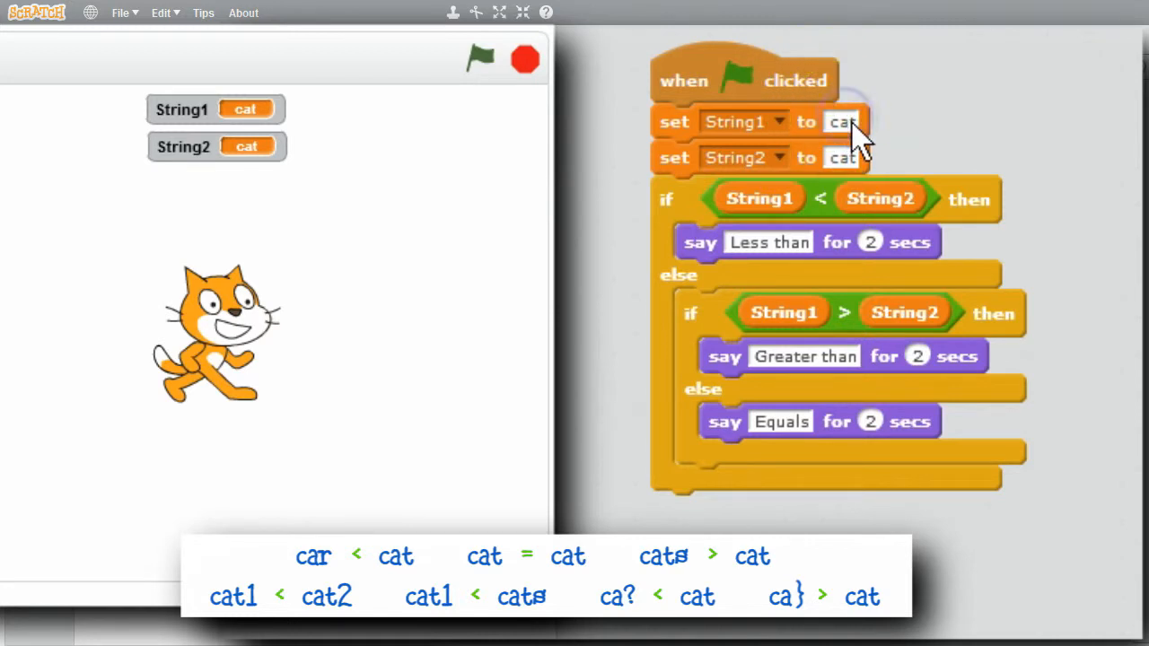
- Change String1's value to cats and run the script with the green flag
left_click(840, 121)
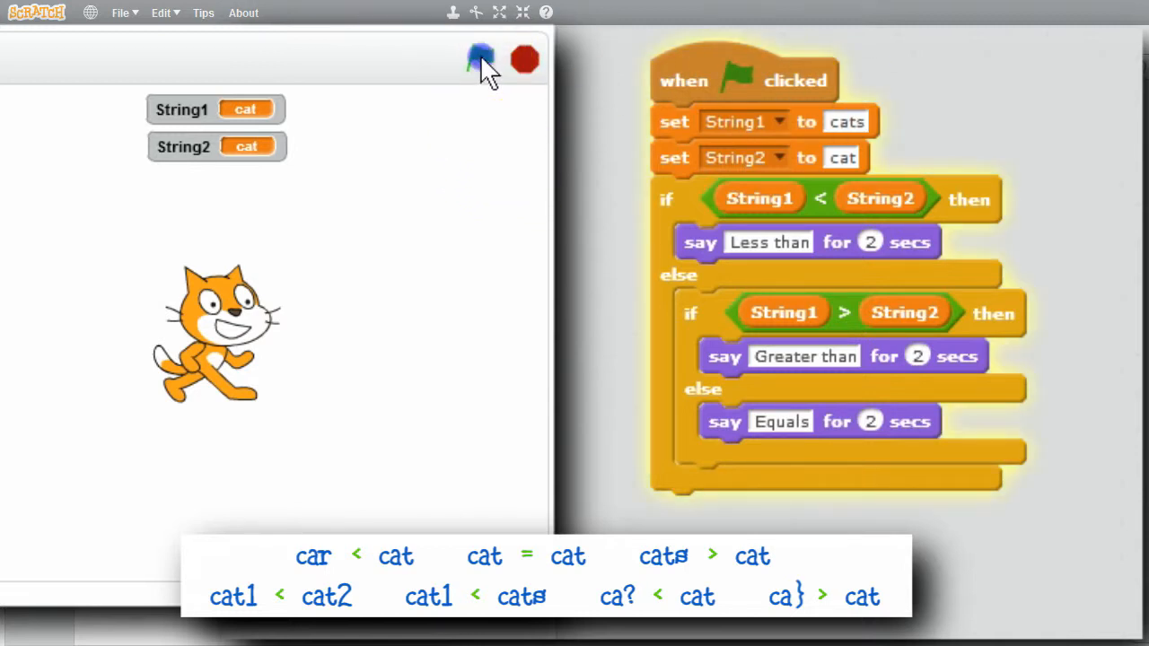
left_click(481, 60)
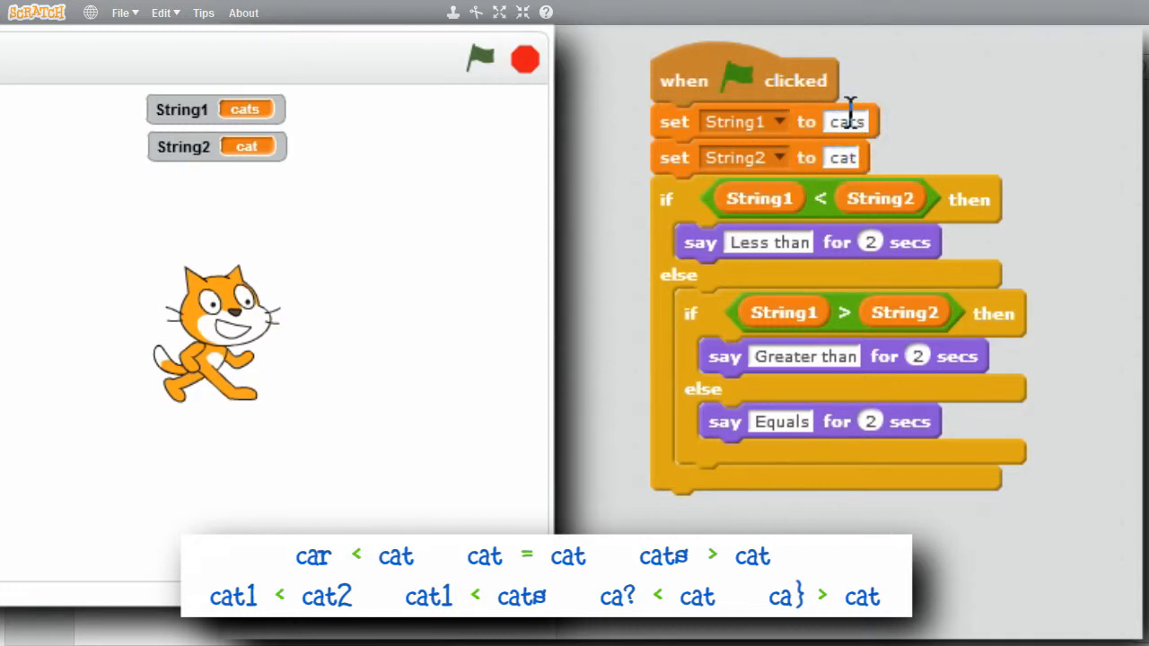
- Set String1 to cat1 and String2 to cat2, then run so the cat says Less than
type("cat1")
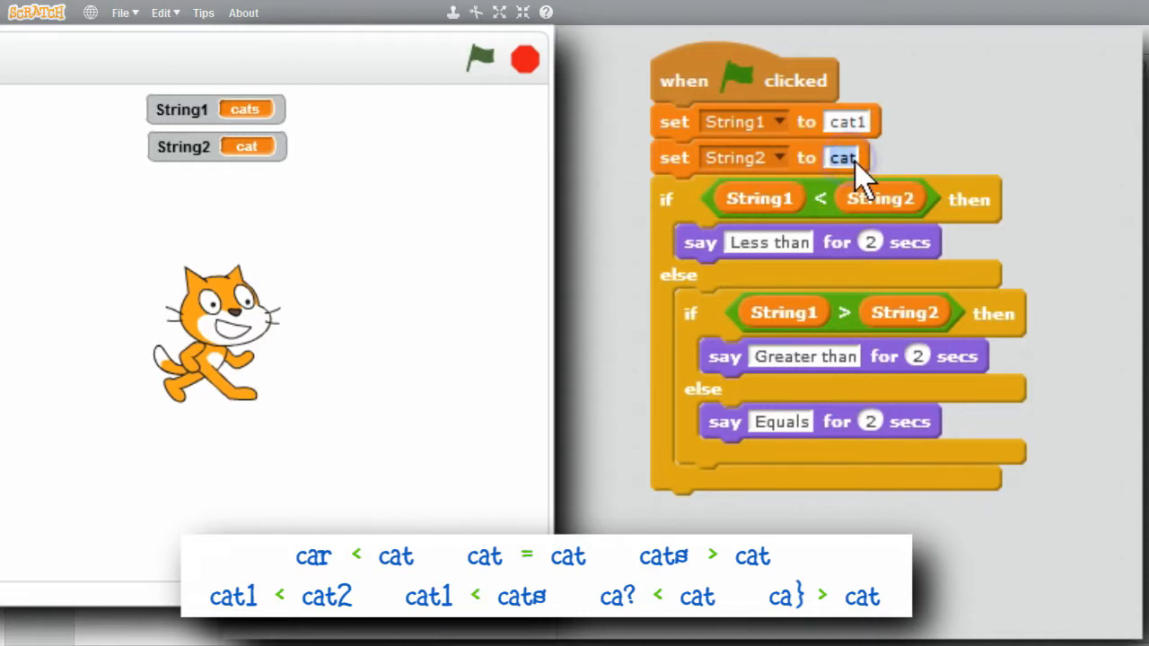
type("cat2")
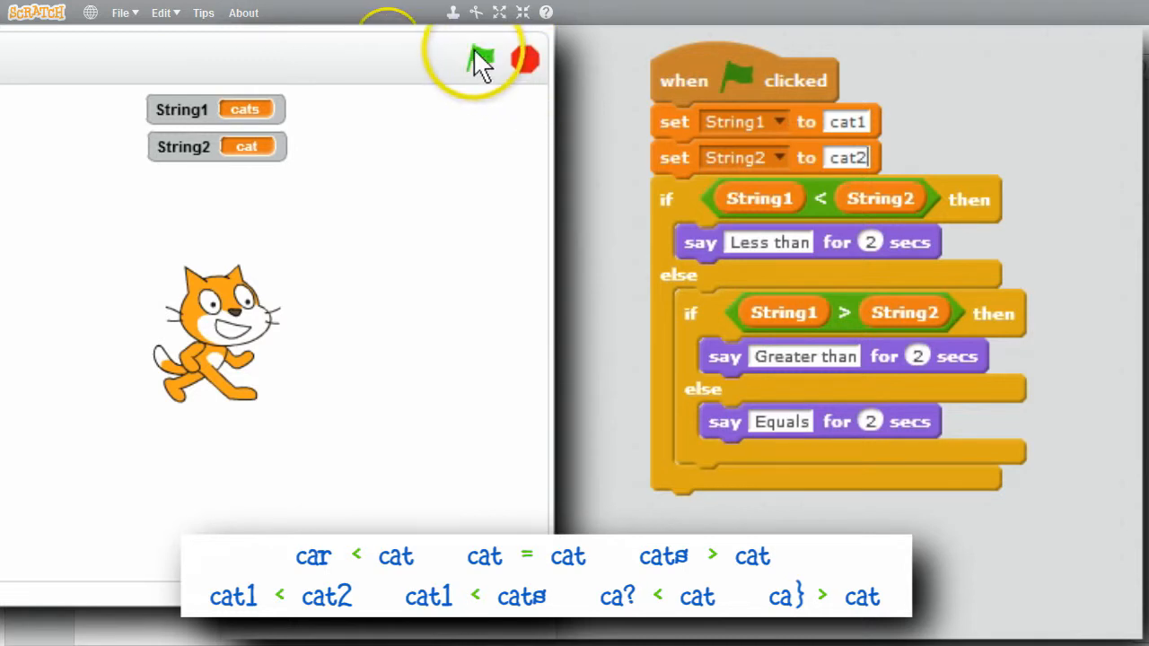
left_click(480, 60)
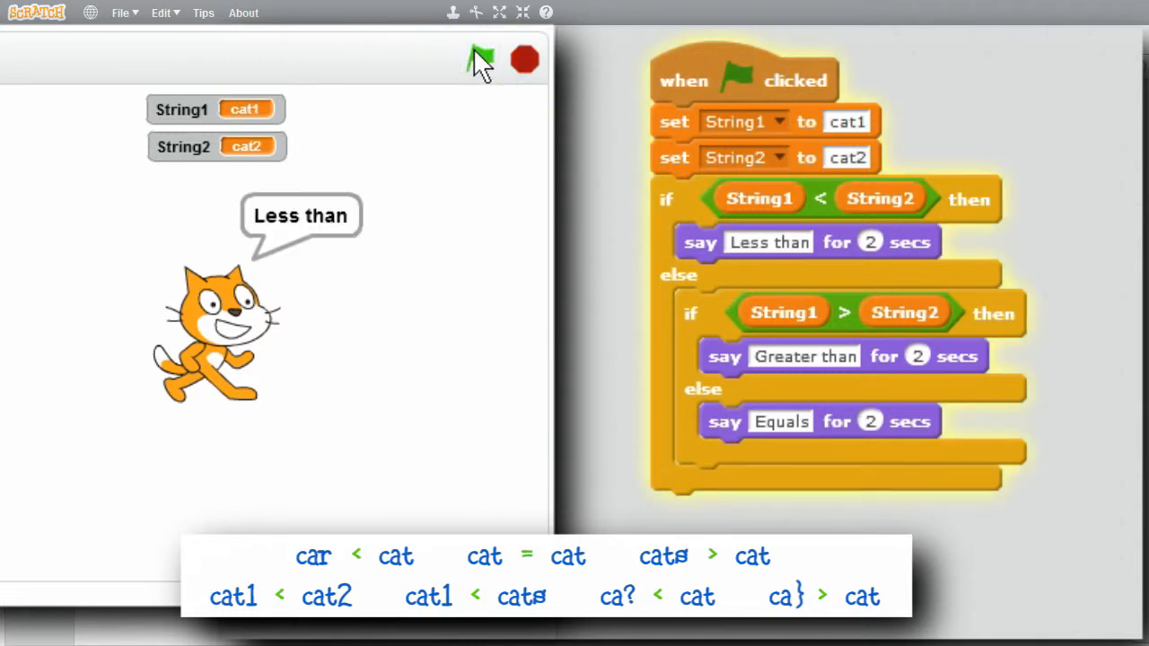
left_click(480, 60)
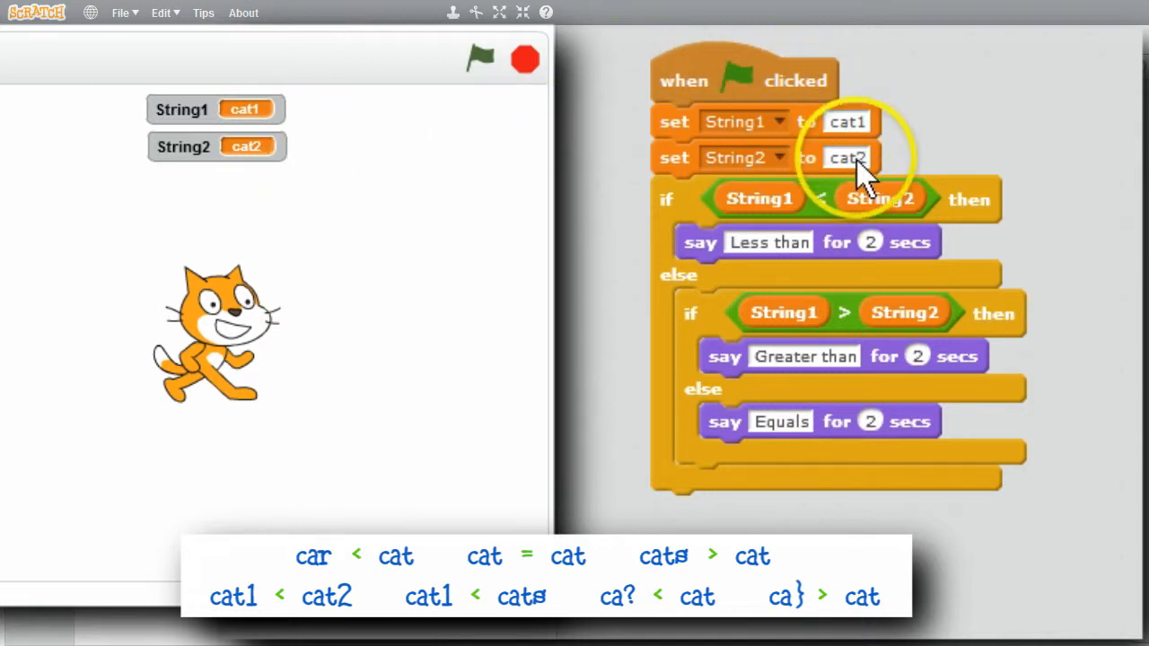
- Change String2 to cats and run, showing cat1 and cats on the stage monitors
left_click(848, 157)
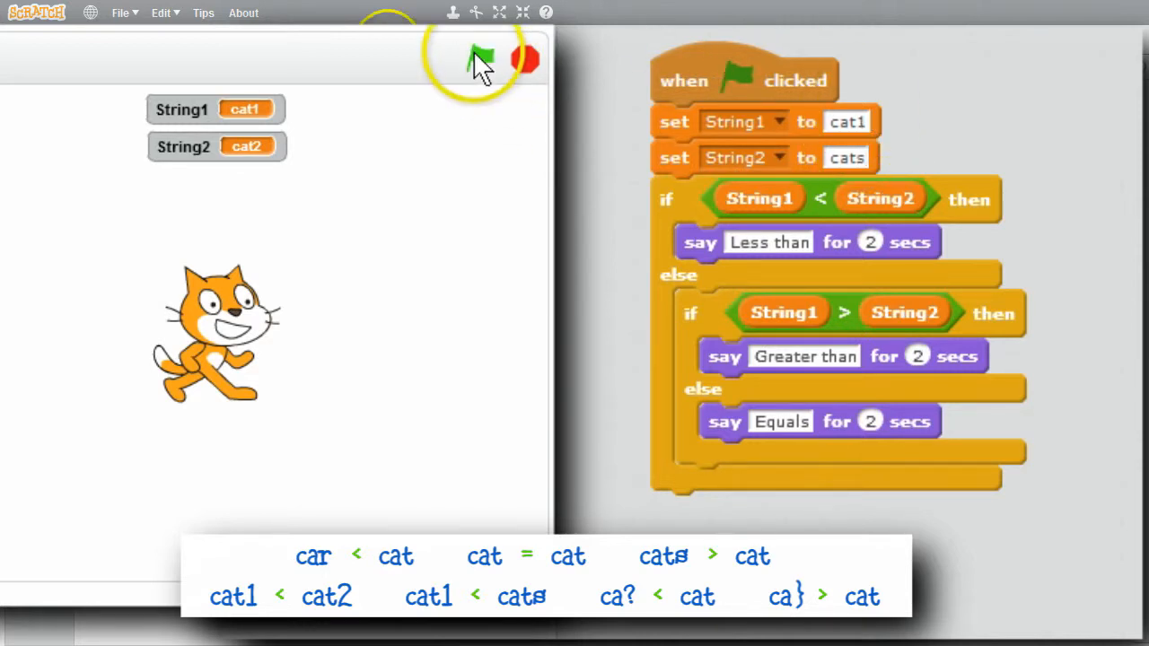
left_click(482, 60)
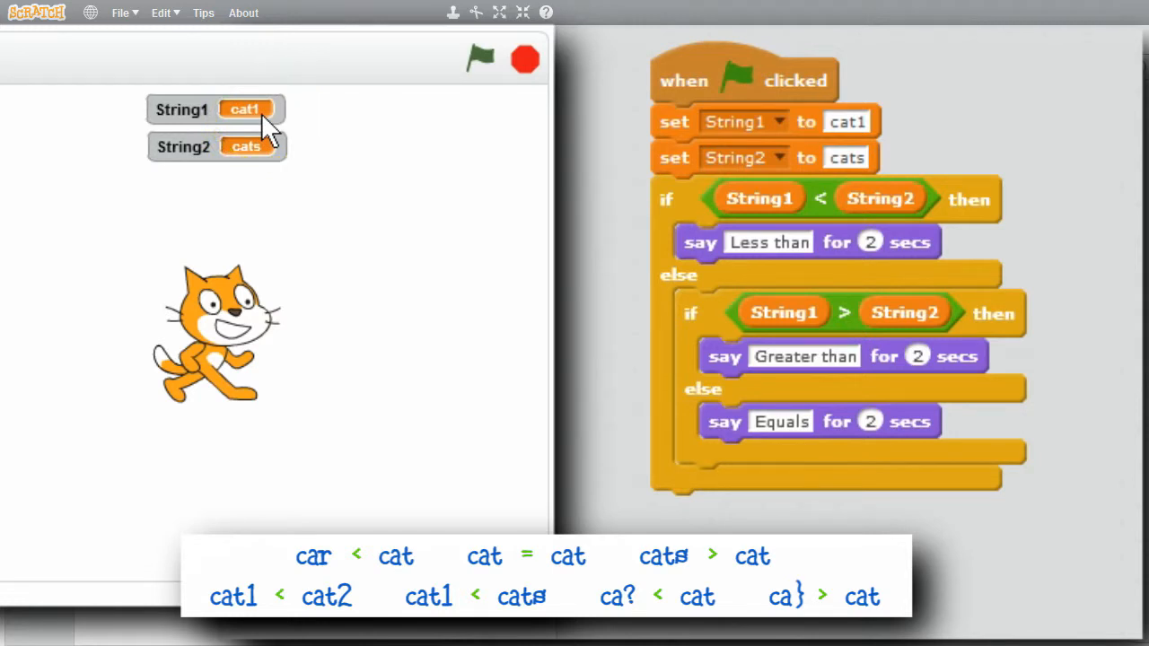
mouse_move(271, 161)
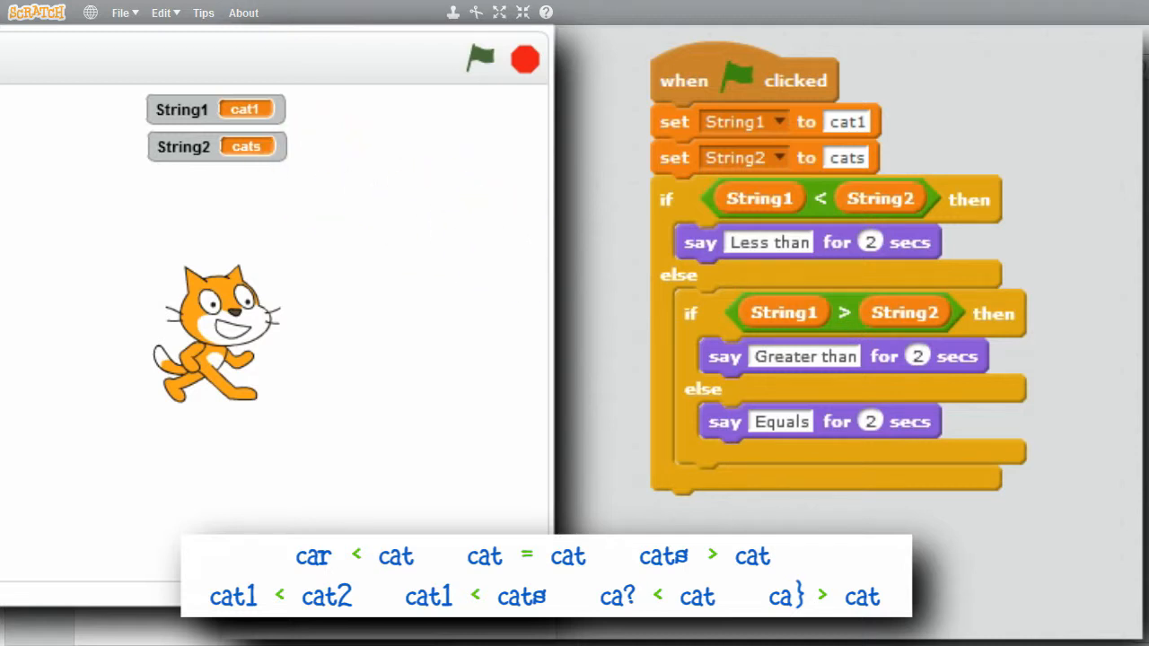
- Trim String2 back to cat and String1 down to ca
left_click(845, 157)
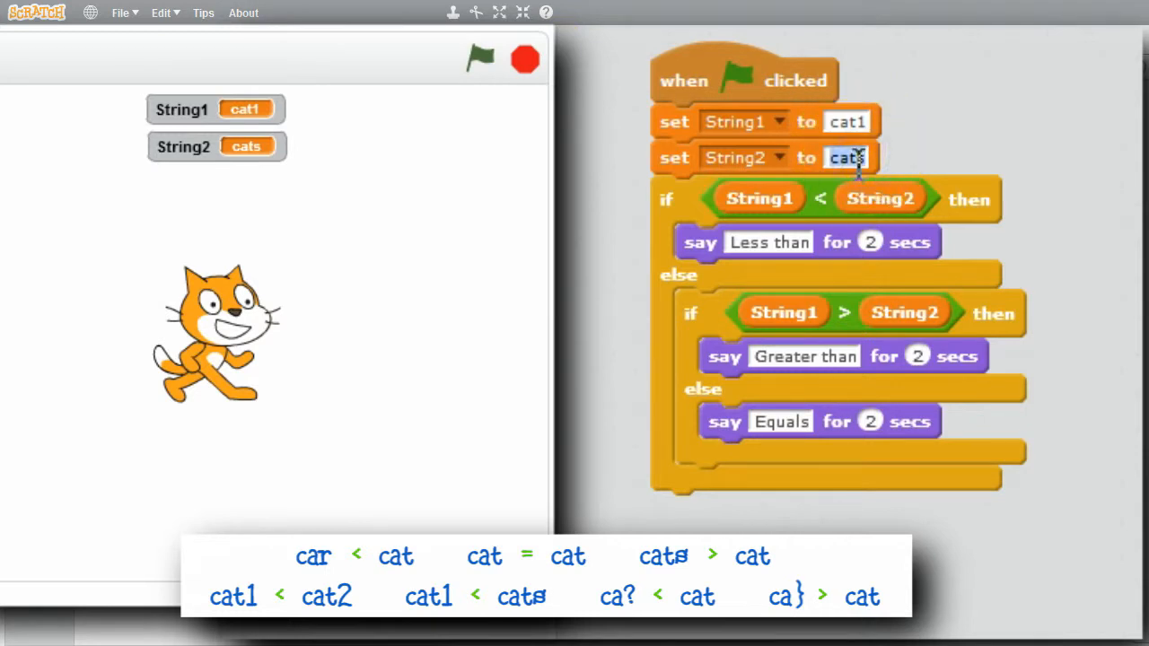
key("Backspace")
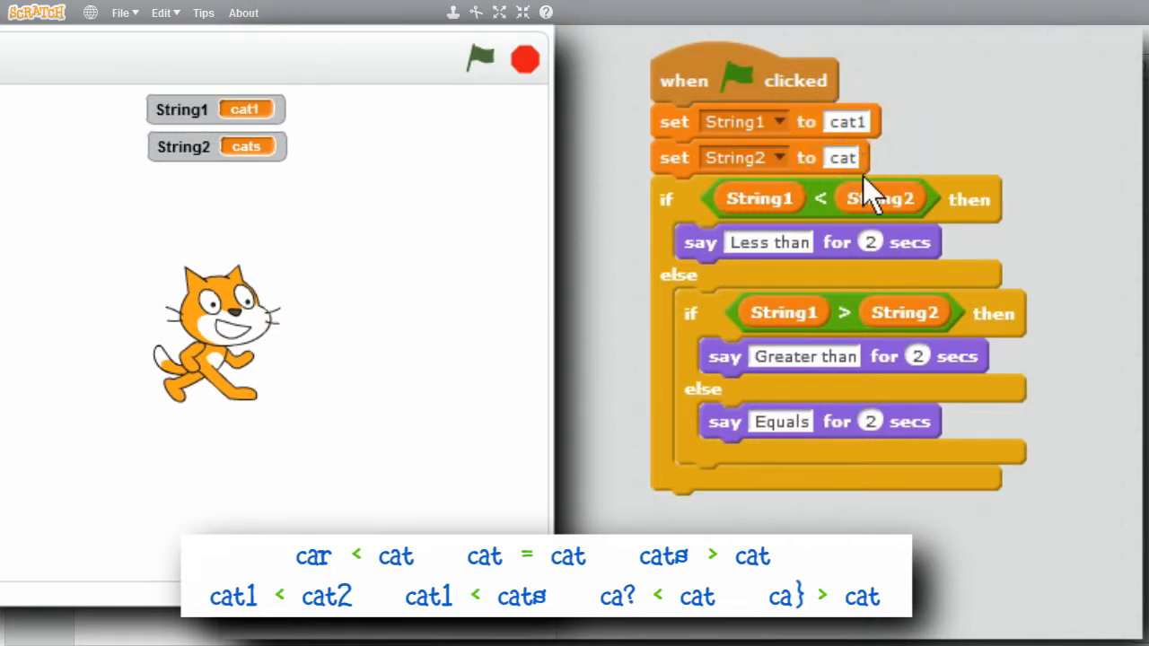
left_click(847, 121)
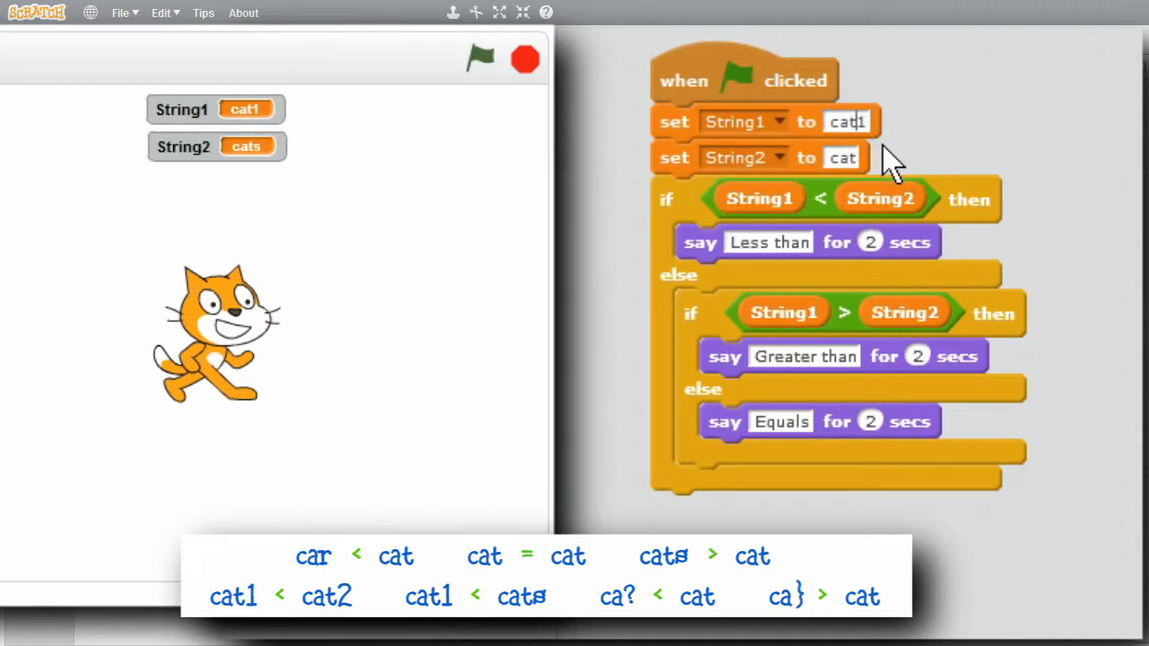
key("BackSpace")
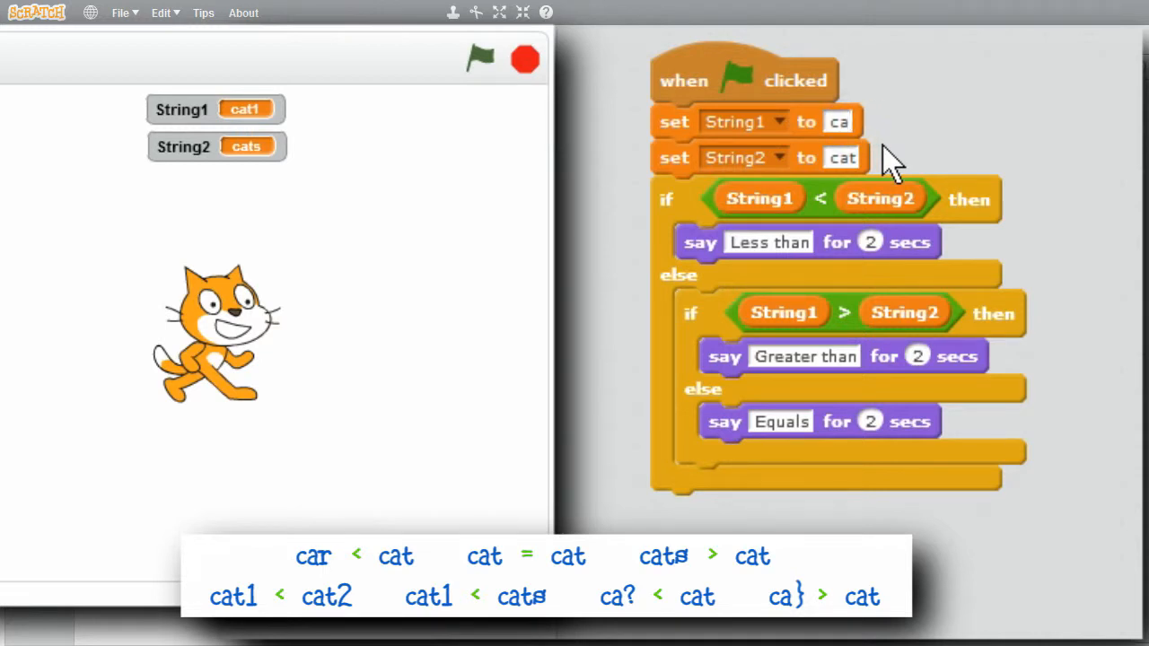
- Try String1 as ca?, then ca with a closing brace, running until the cat says Greater than
type("?")
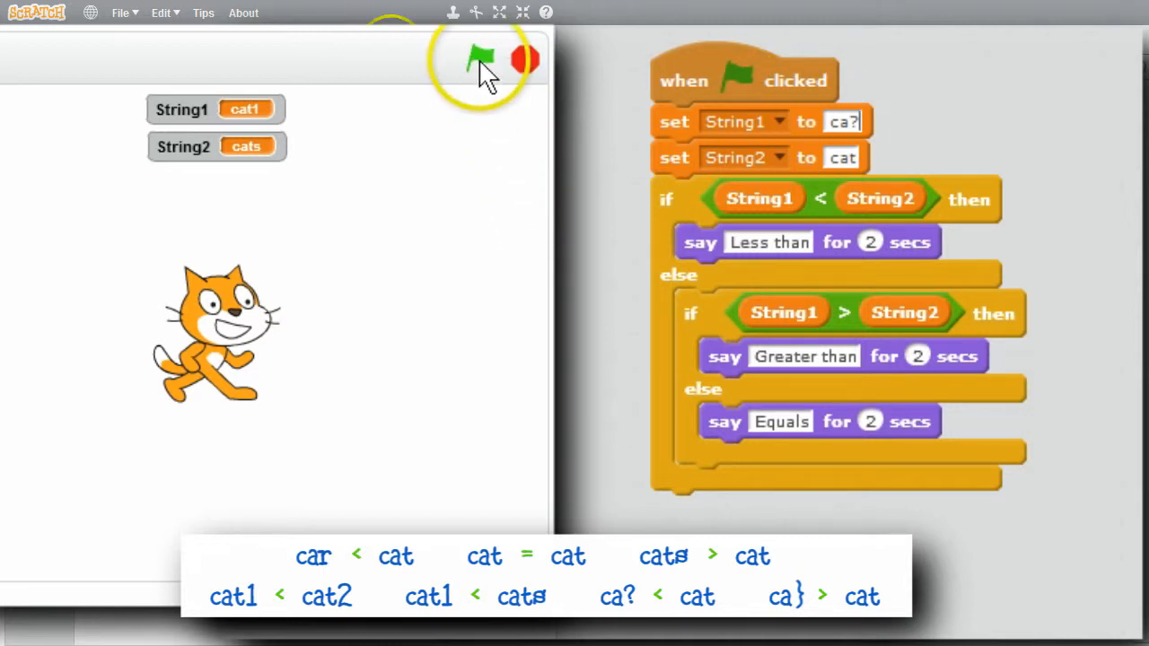
left_click(480, 59)
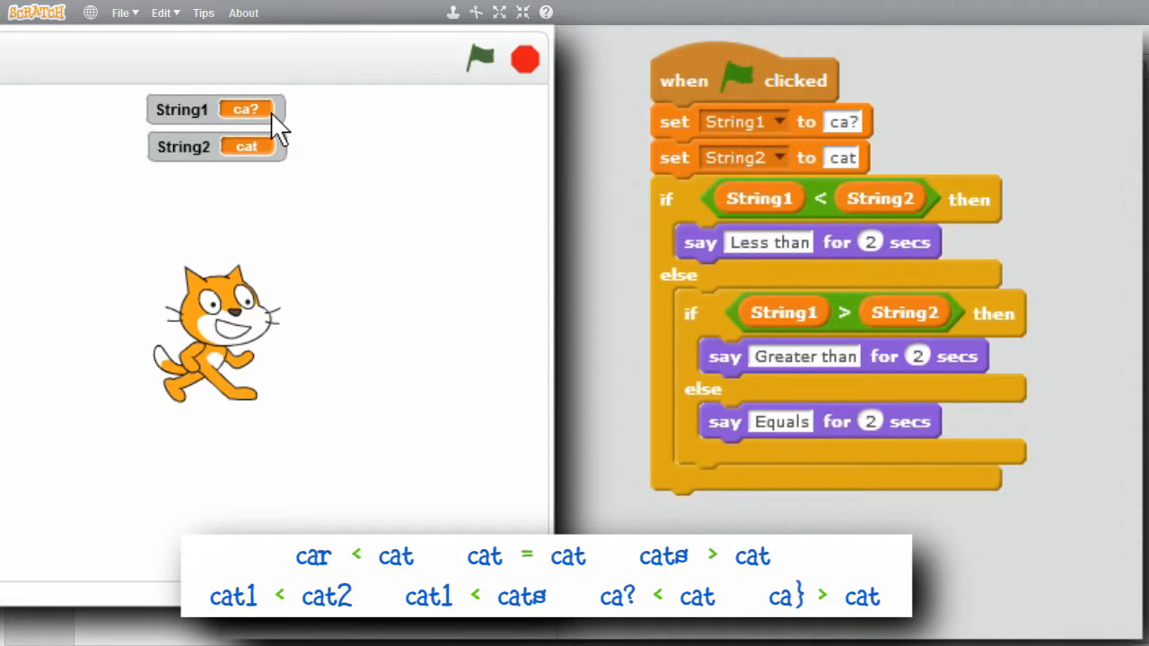
mouse_move(272, 157)
type("}")
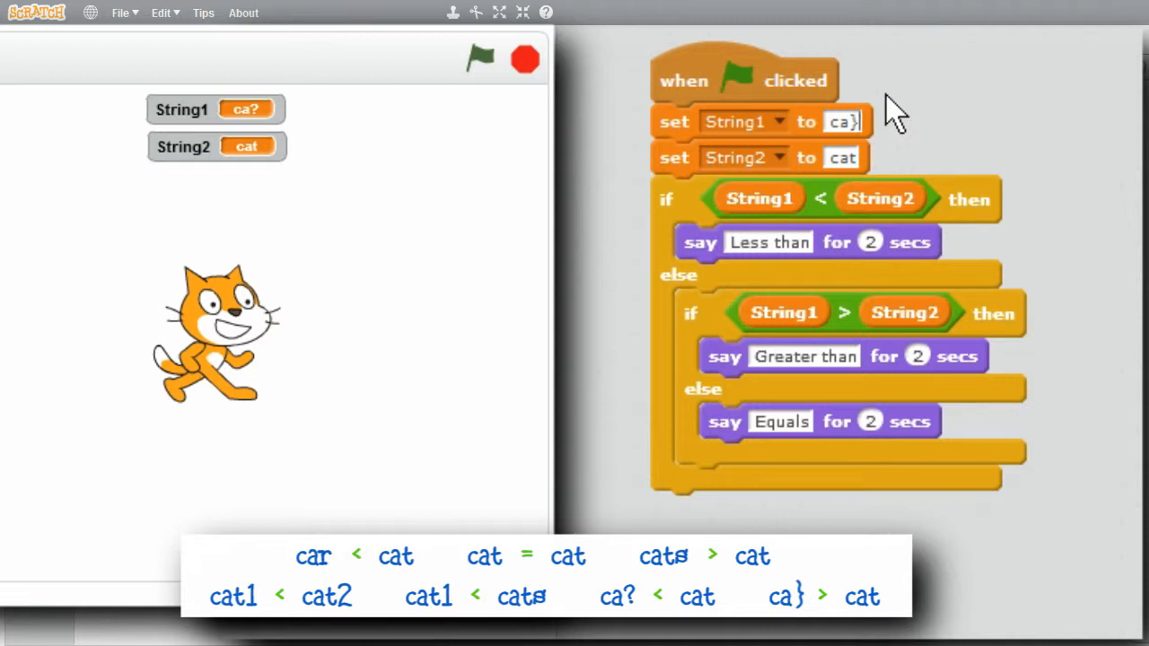
left_click(480, 58)
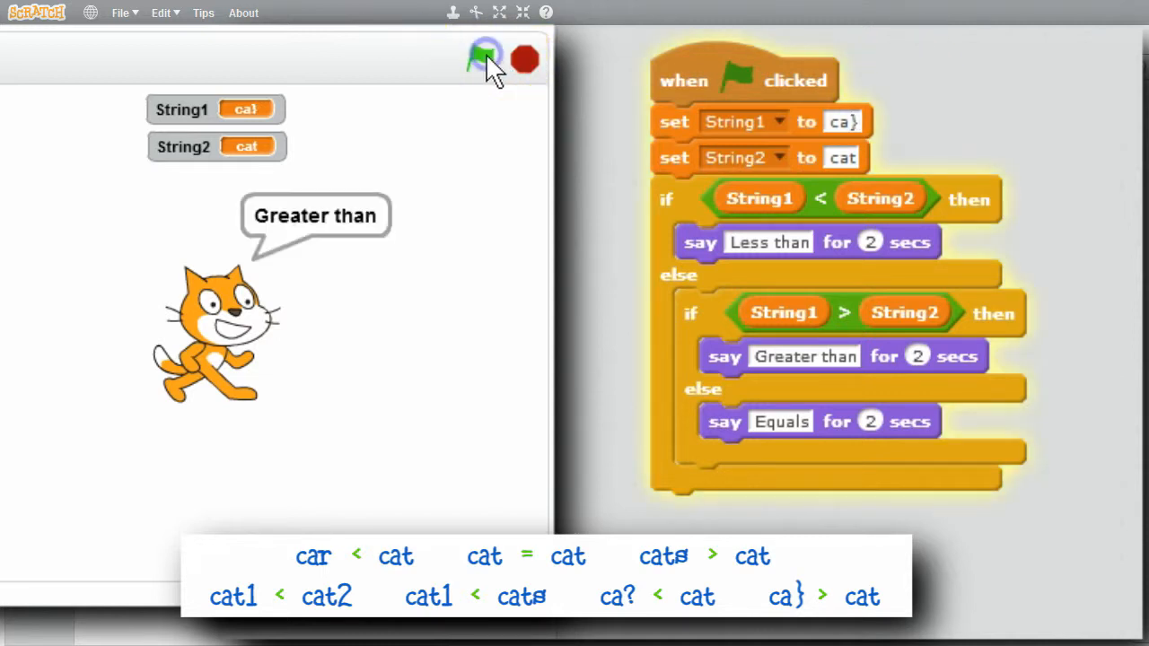
left_click(480, 59)
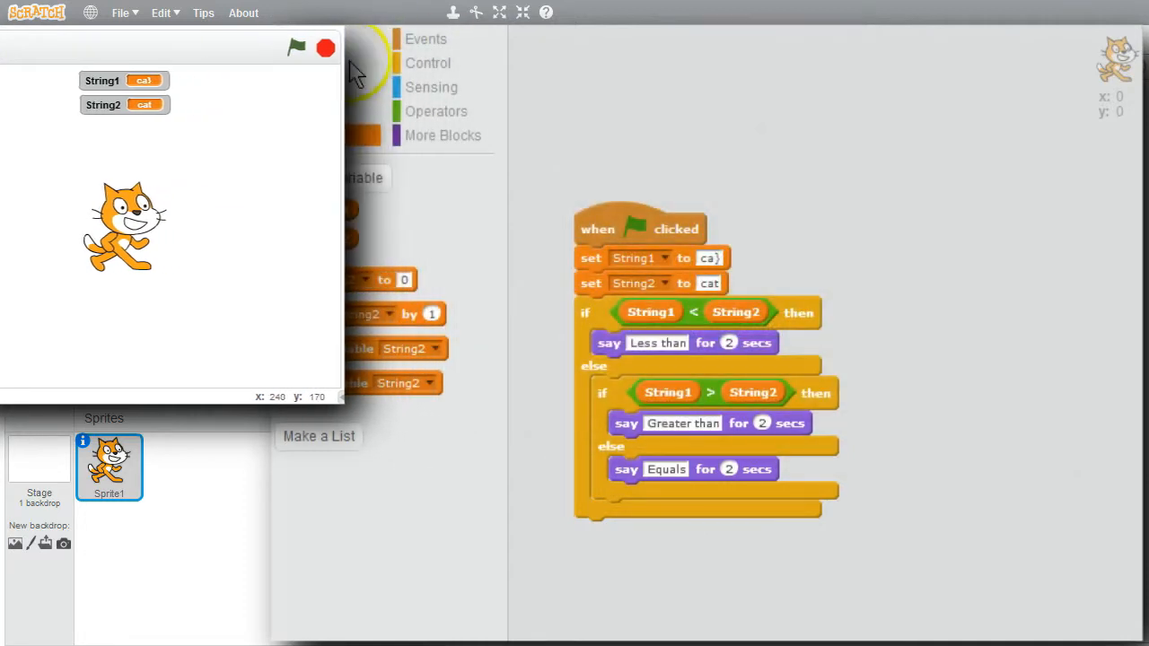
- Drag out length of, letter of and join blocks, test them, and set letter 5 of world
left_click(437, 111)
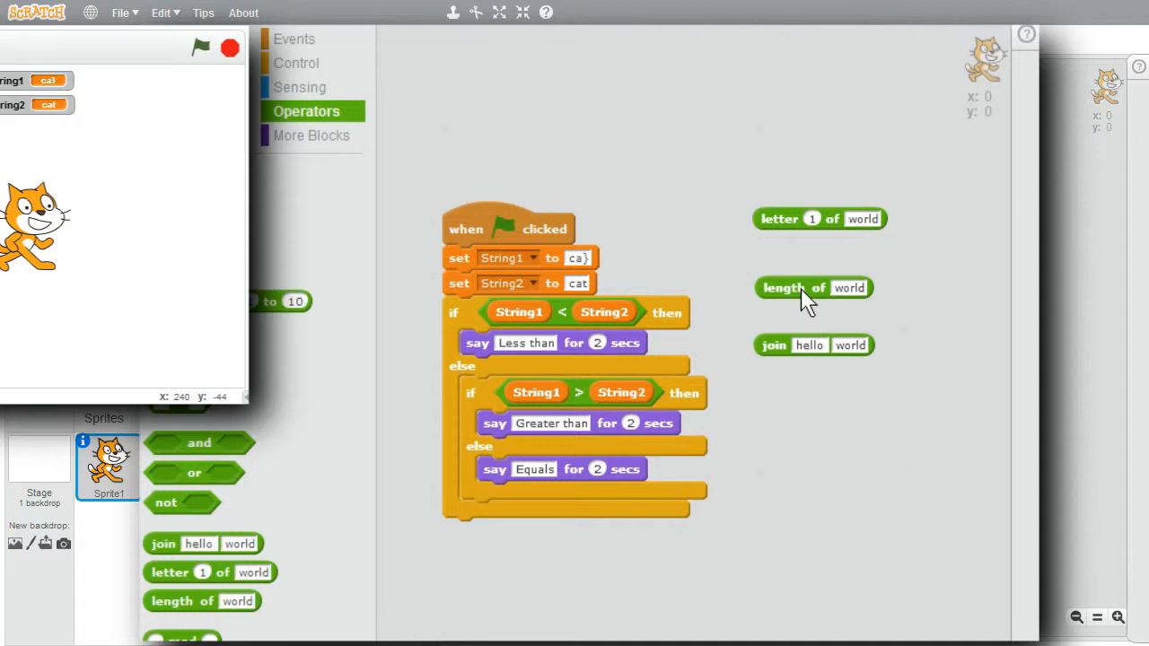
left_click(813, 287)
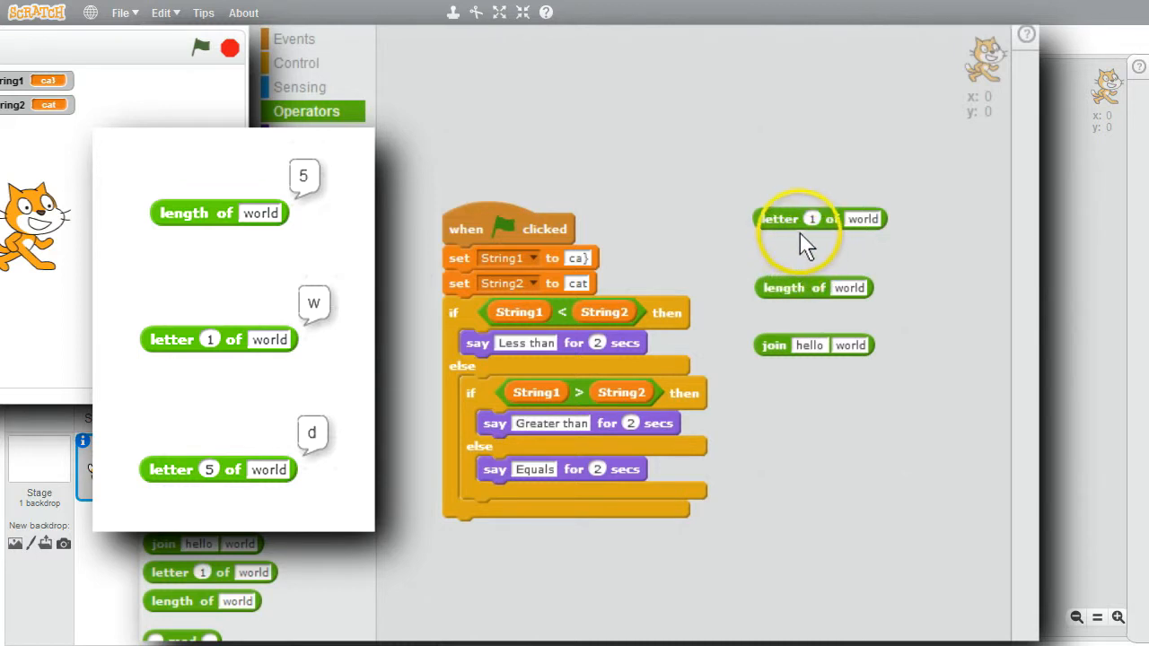
left_click(790, 219)
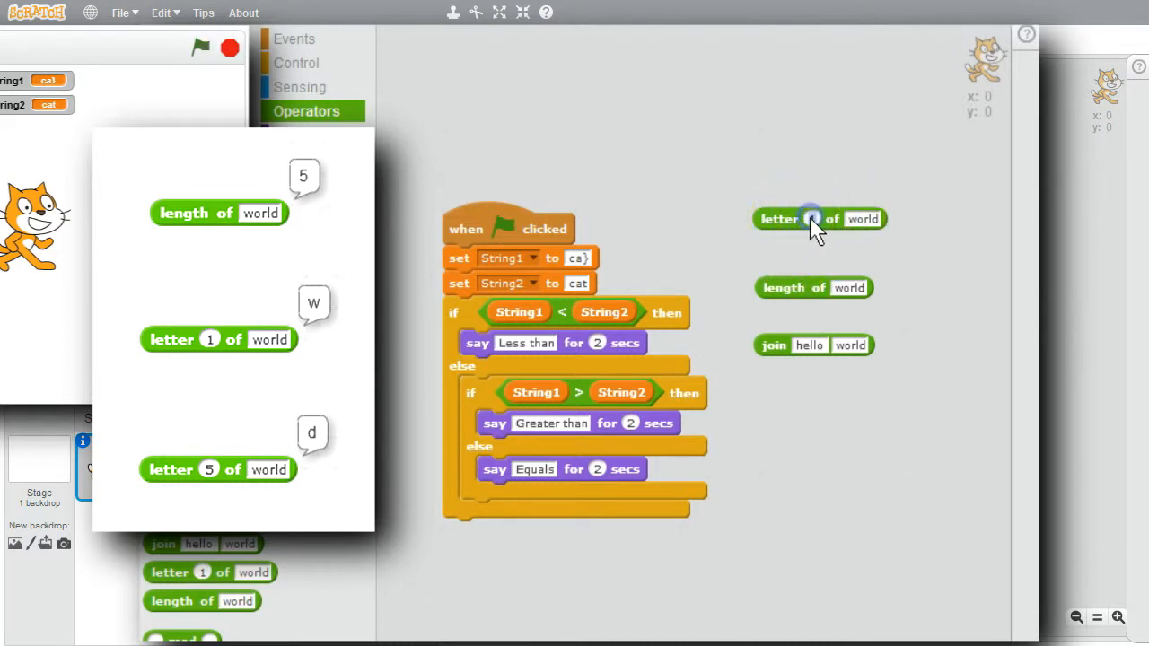
left_click(811, 218)
type("5")
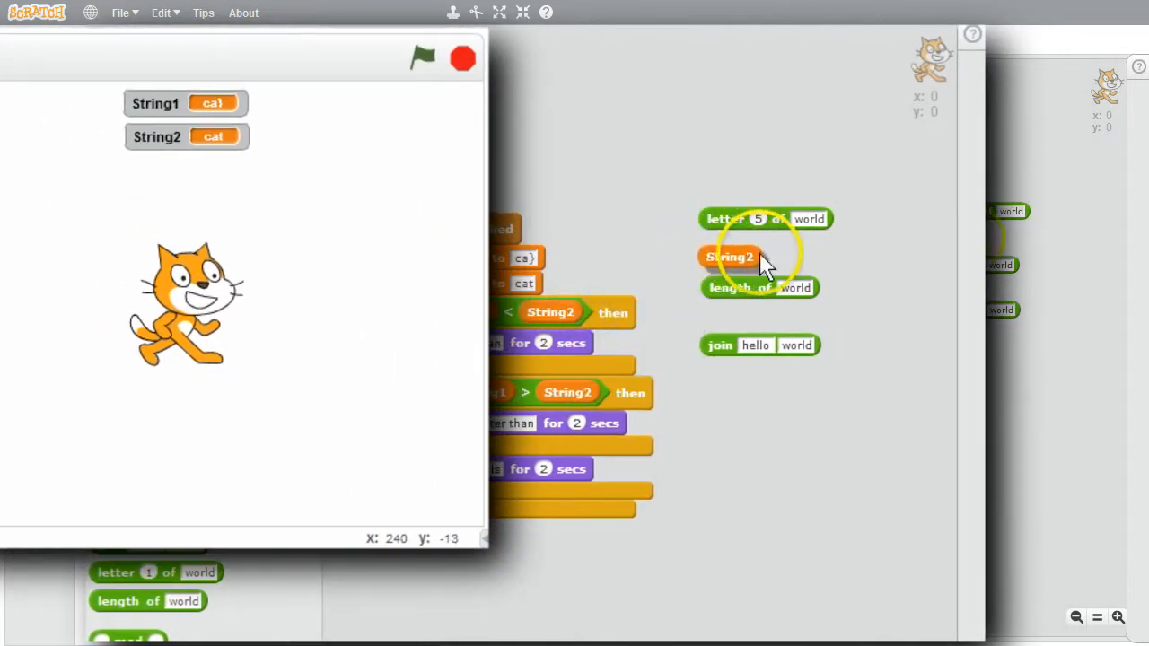
- Plug String2 into the length of and letter of blocks, with letter position 3
left_click_drag(729, 257, 821, 220)
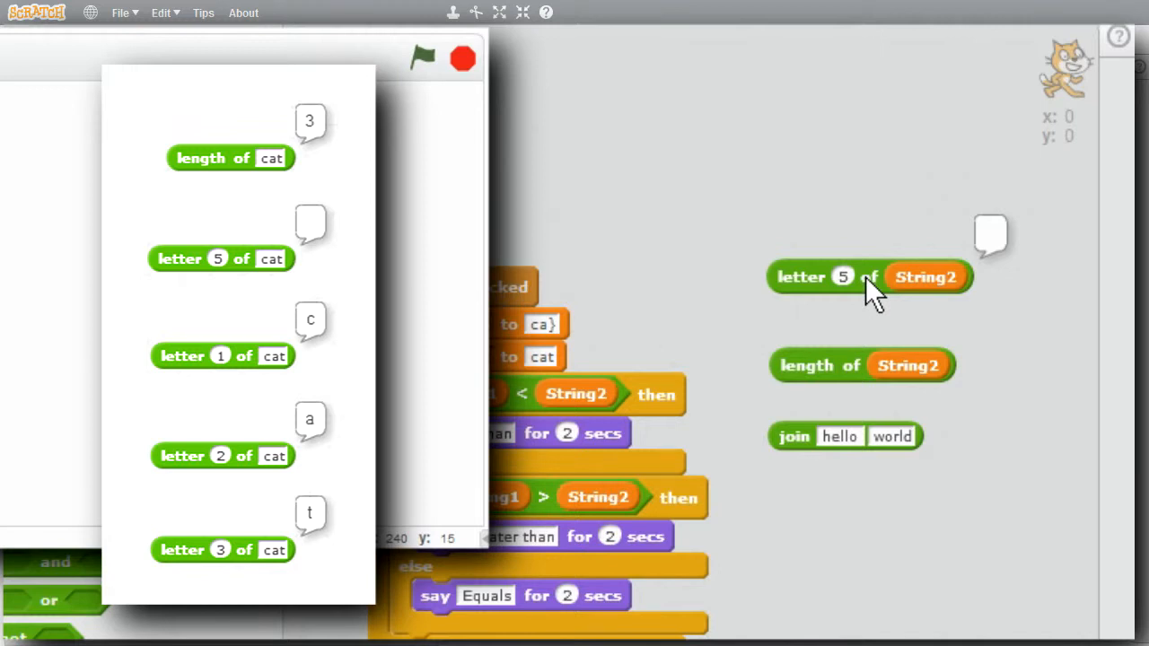
mouse_move(848, 296)
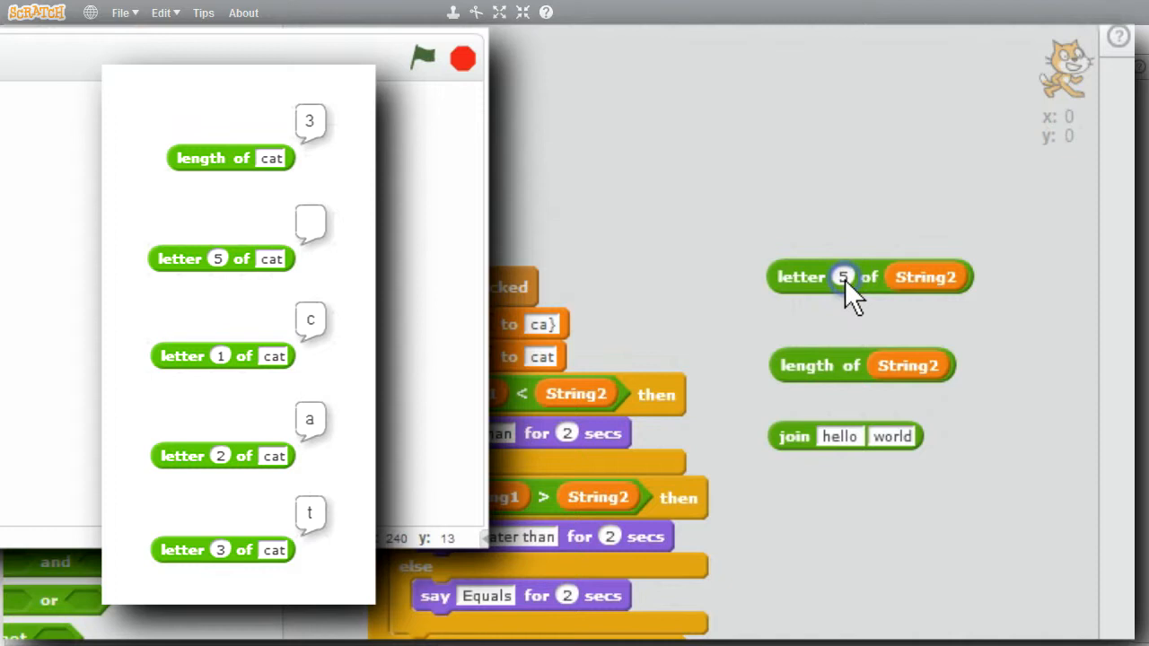
left_click(842, 277)
type("3")
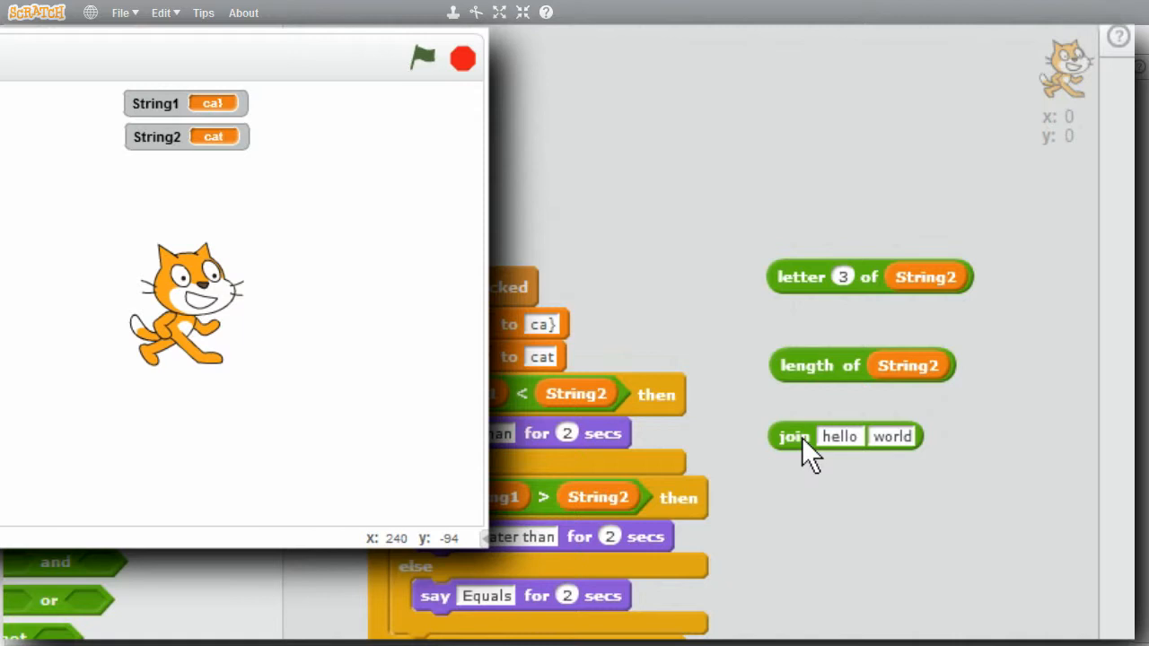
- Remove the if/else and place a join of String1 and String2 below the two set blocks
left_click(793, 436)
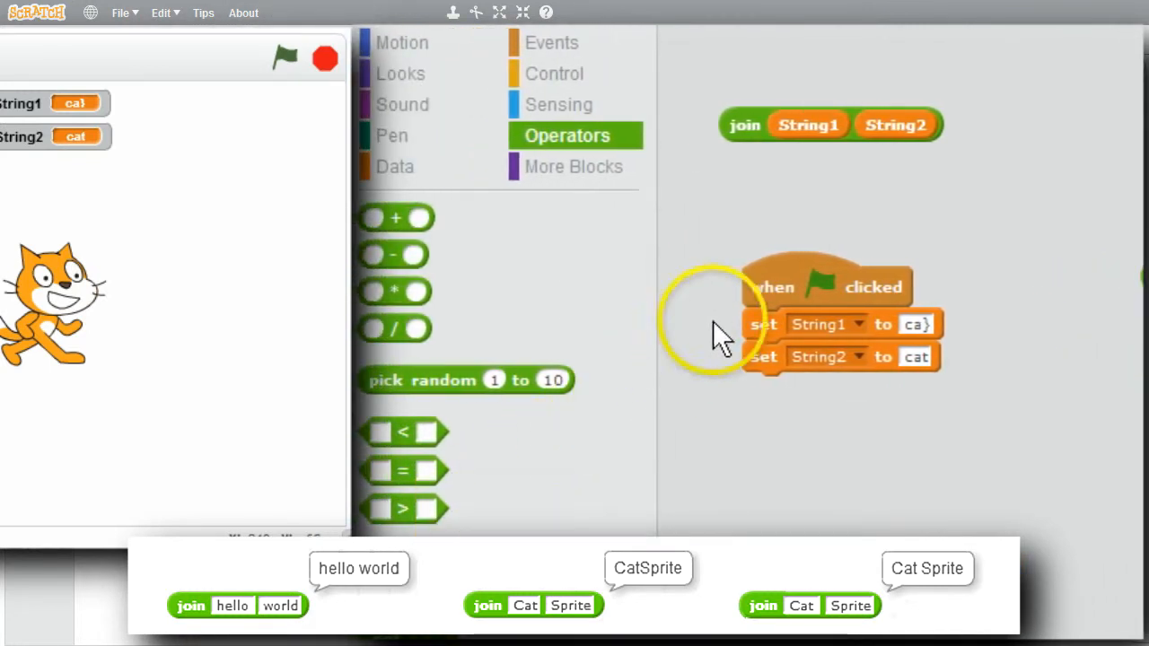
left_click_drag(744, 125, 780, 171)
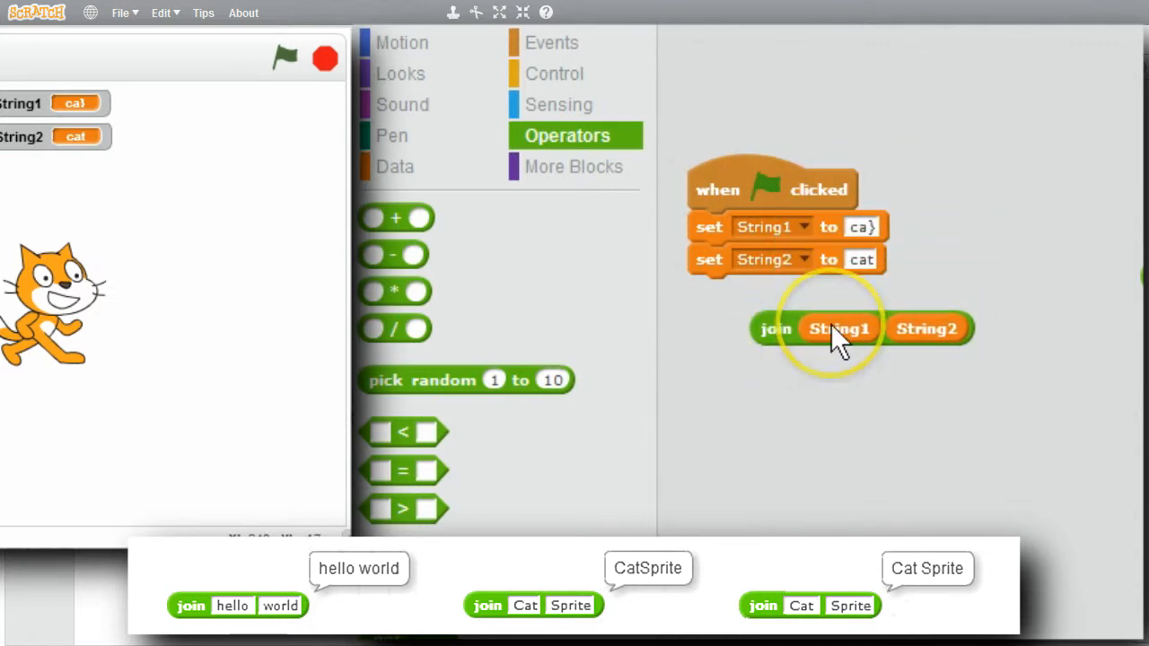
left_click(400, 73)
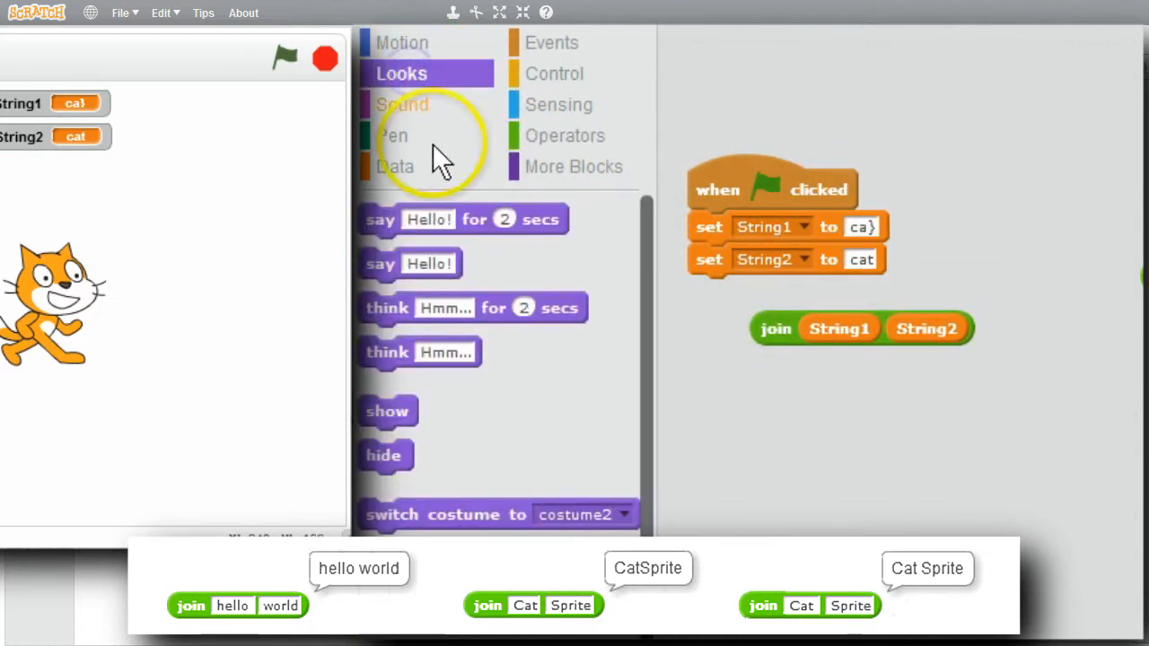
- Add a say for 2 secs block holding the join, set Cat and Sprite, and run to say CatSprite
left_click_drag(463, 218, 797, 283)
type("Sprite")
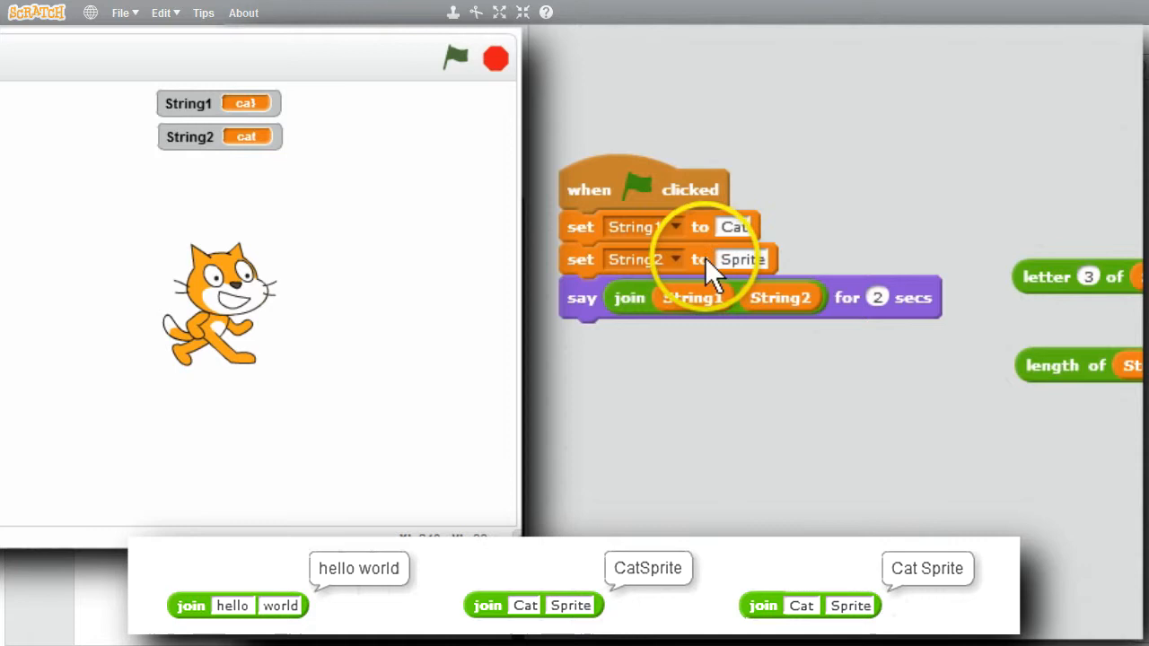
left_click(454, 56)
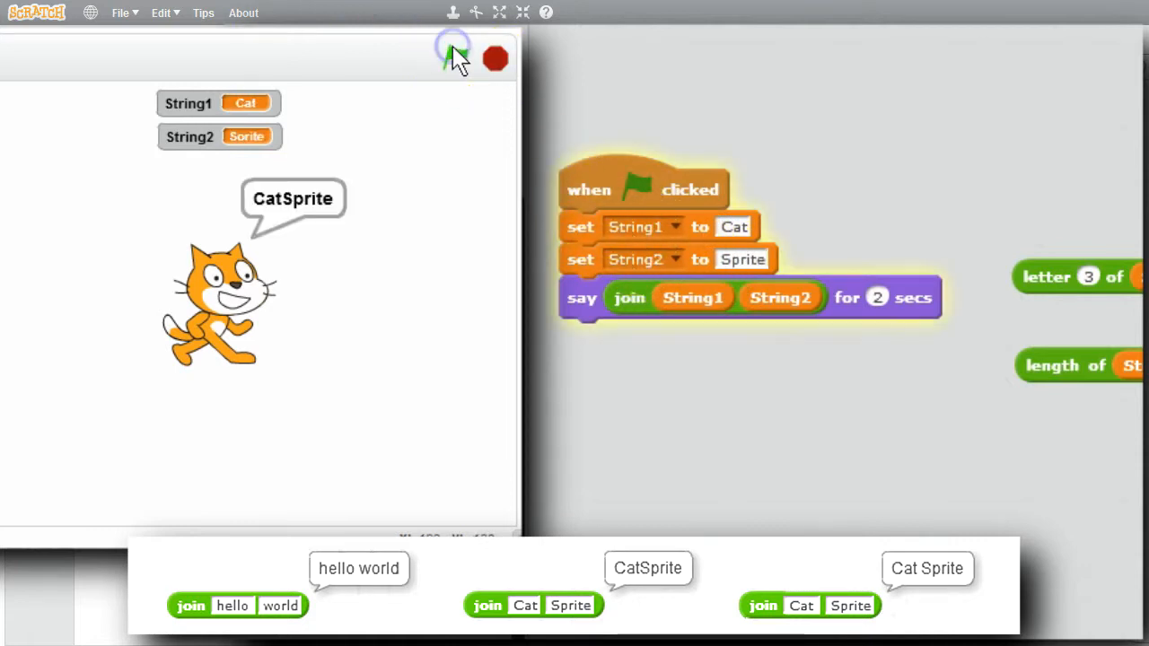
left_click(453, 58)
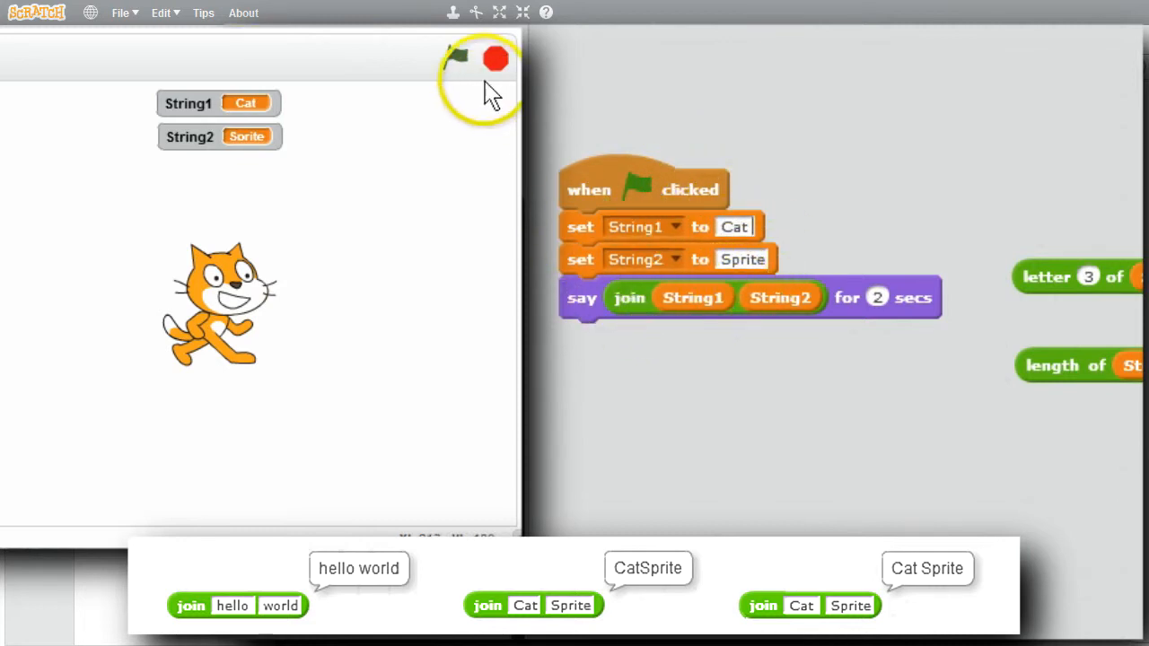
left_click(456, 59)
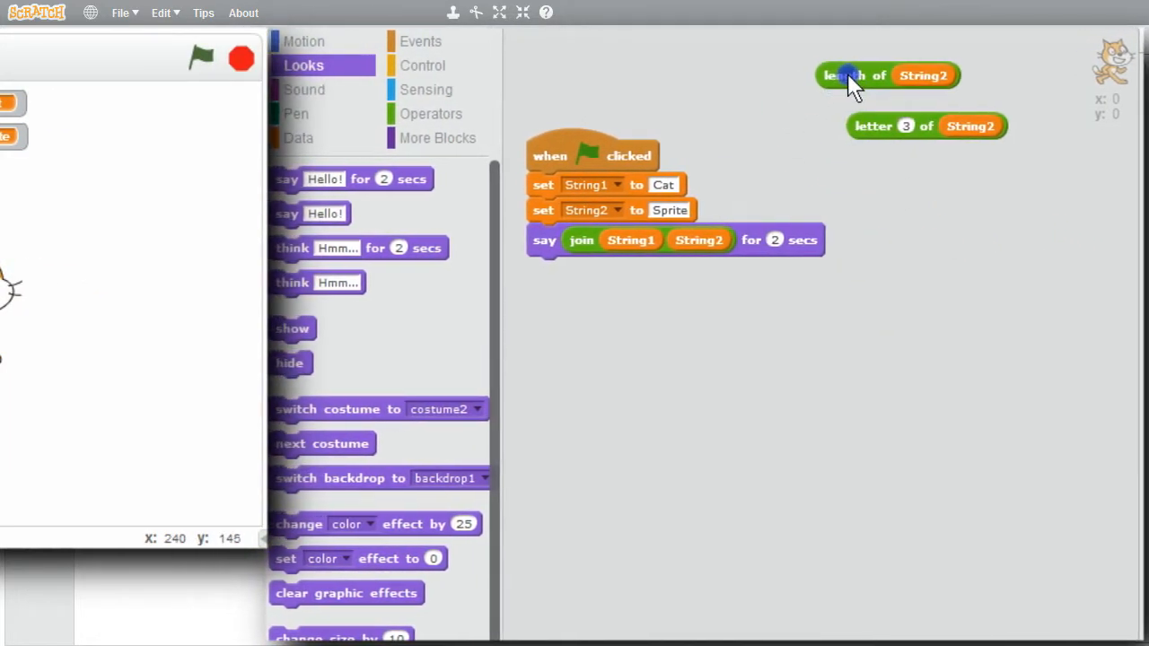
left_click(438, 113)
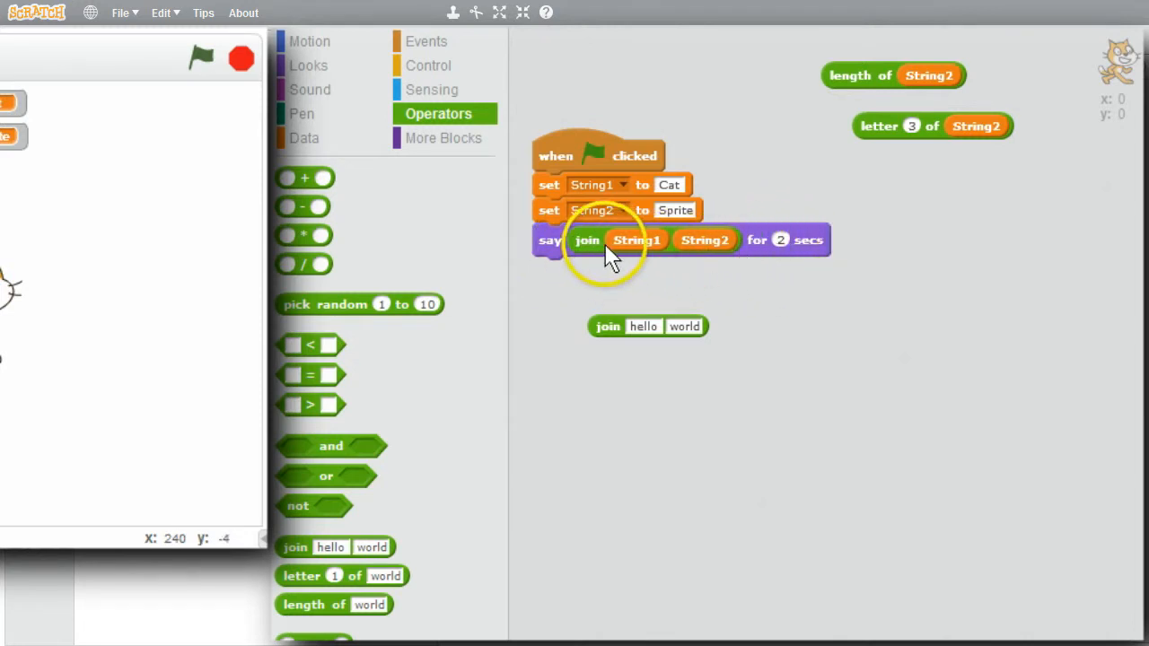
- Nest the String1–String2 join inside a new join block and type The in its first field
left_click_drag(587, 239, 686, 330)
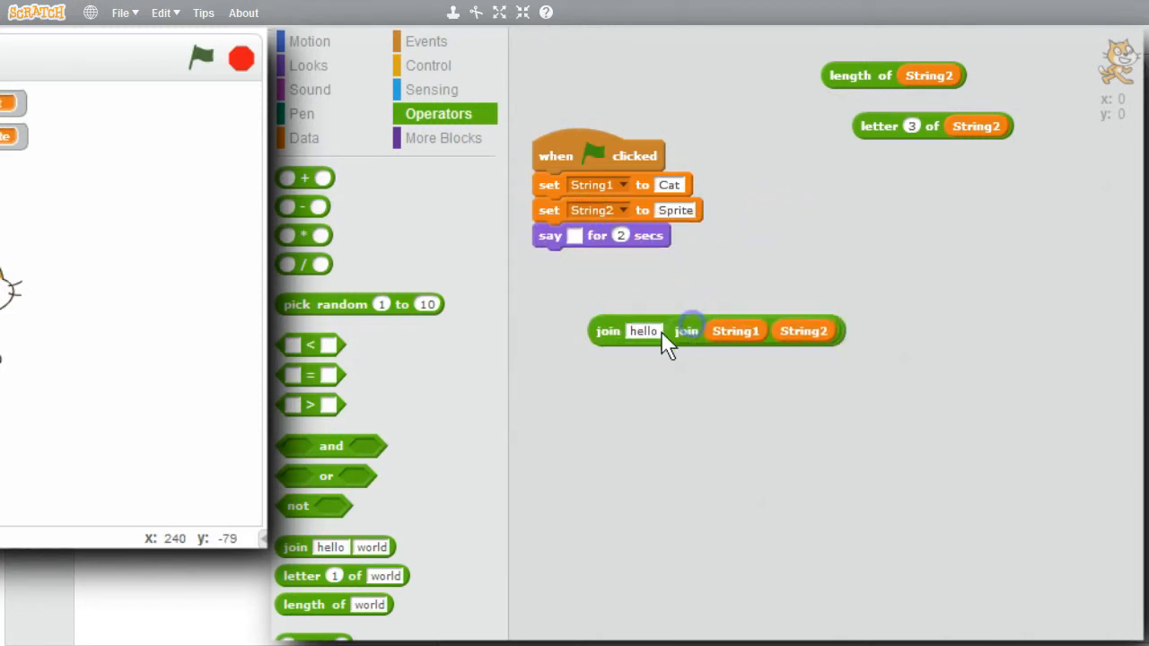
left_click(642, 330)
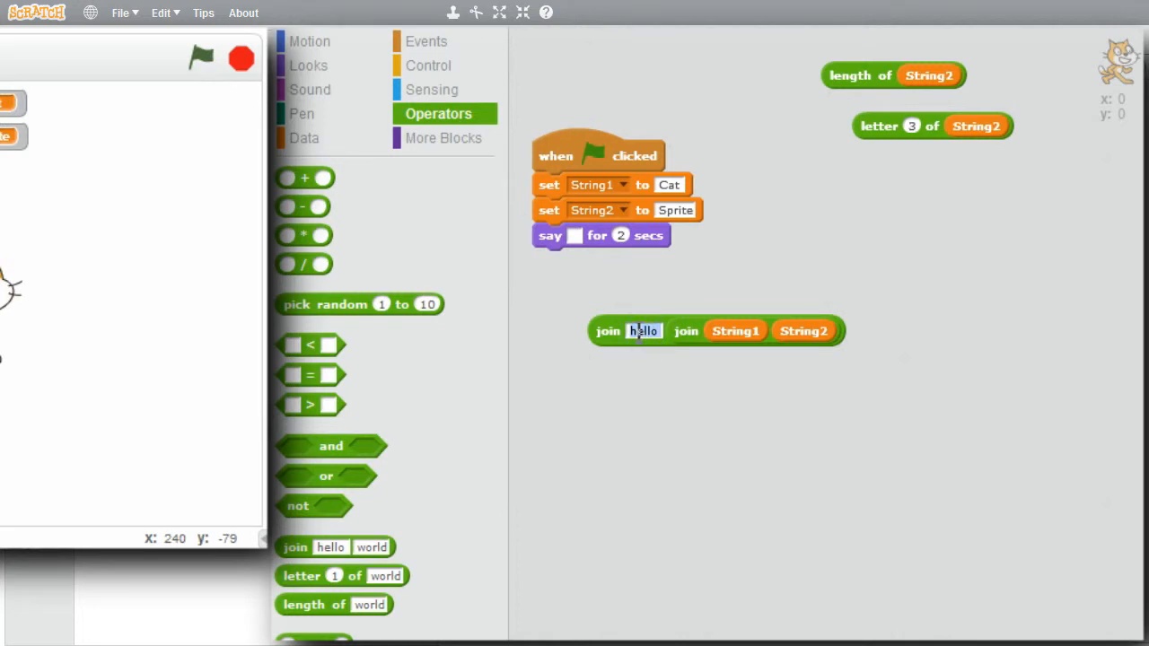
type("The")
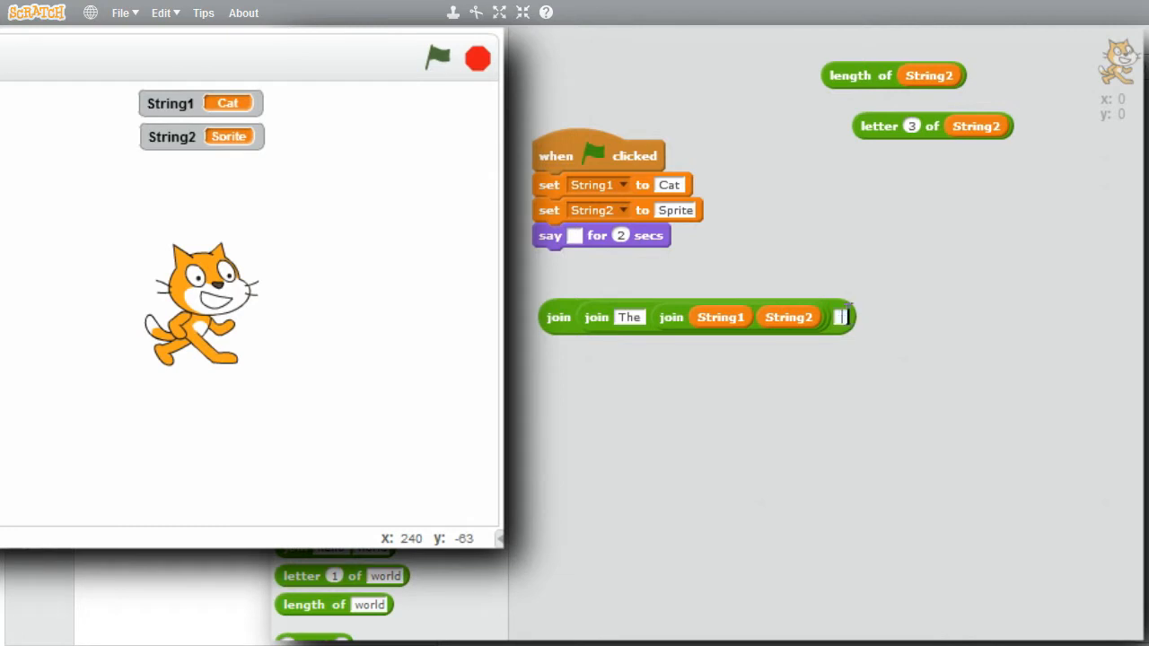
- End the nested join with 'is waiting.', put it in the say block, and run
type("waiti")
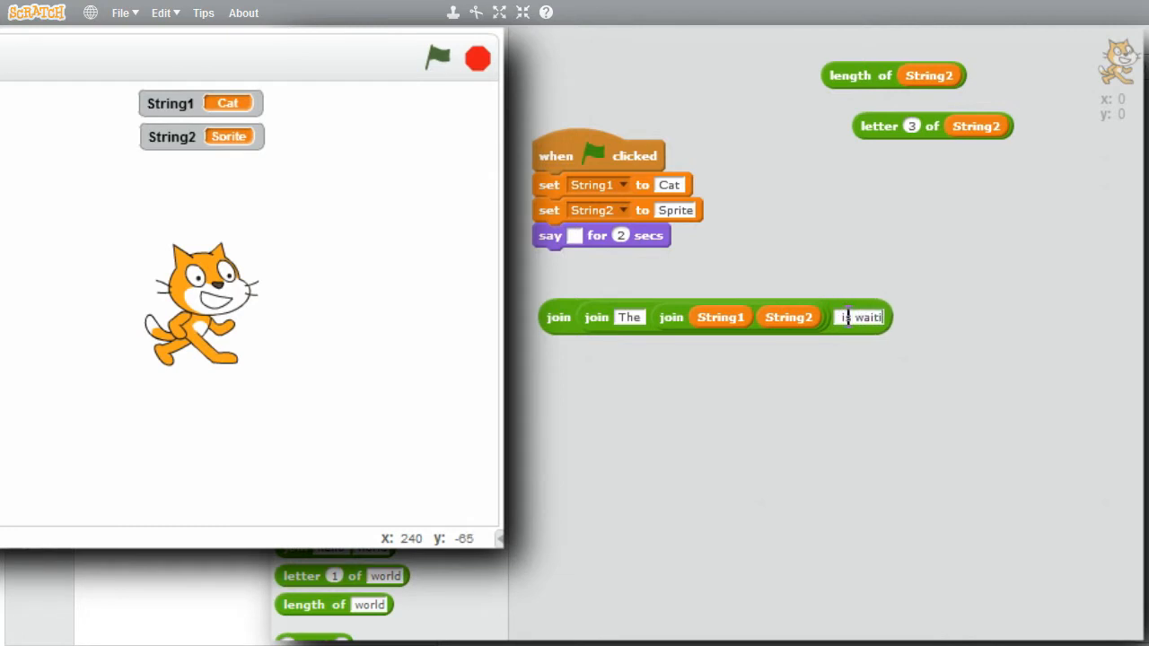
type("ng.")
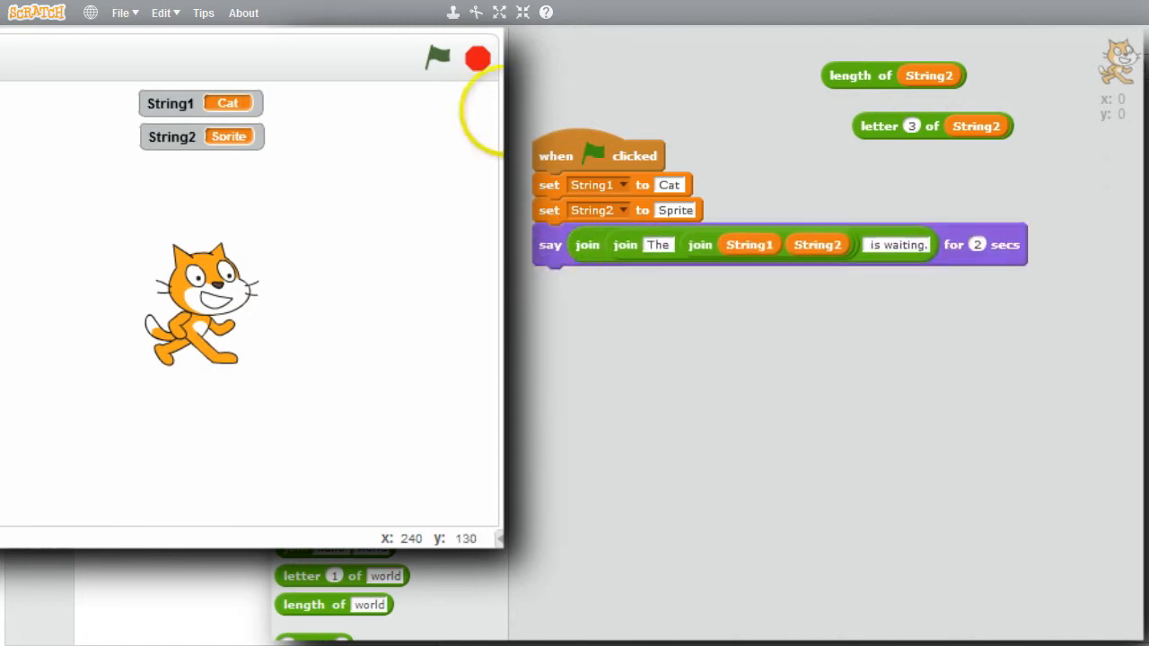
left_click(438, 58)
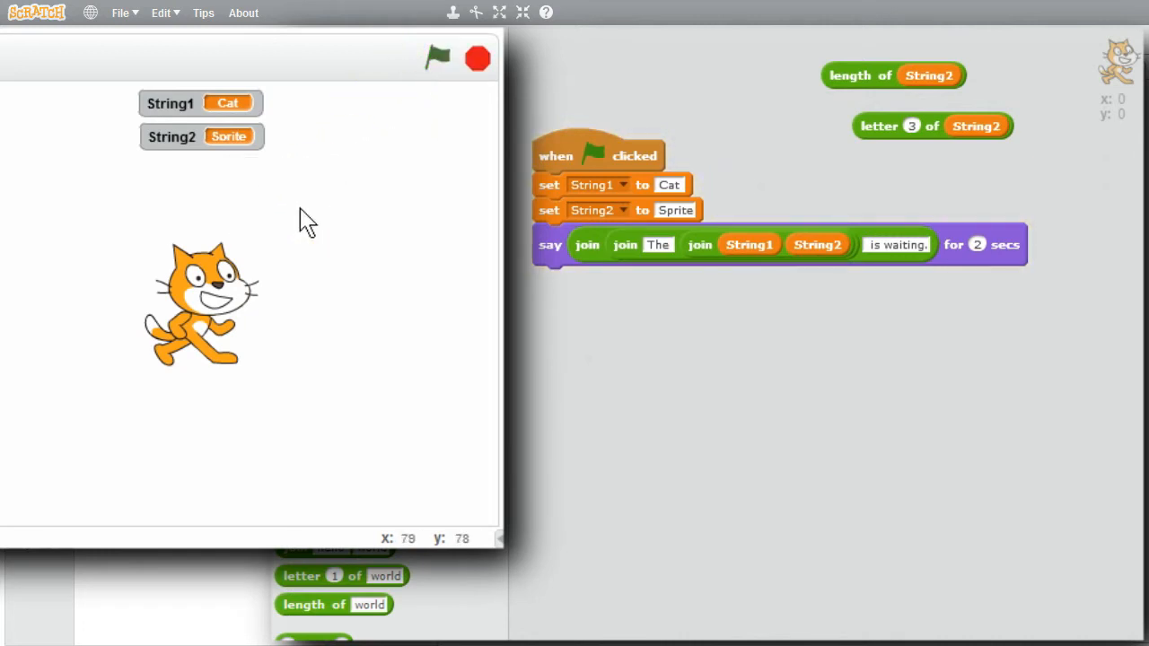
mouse_move(307, 221)
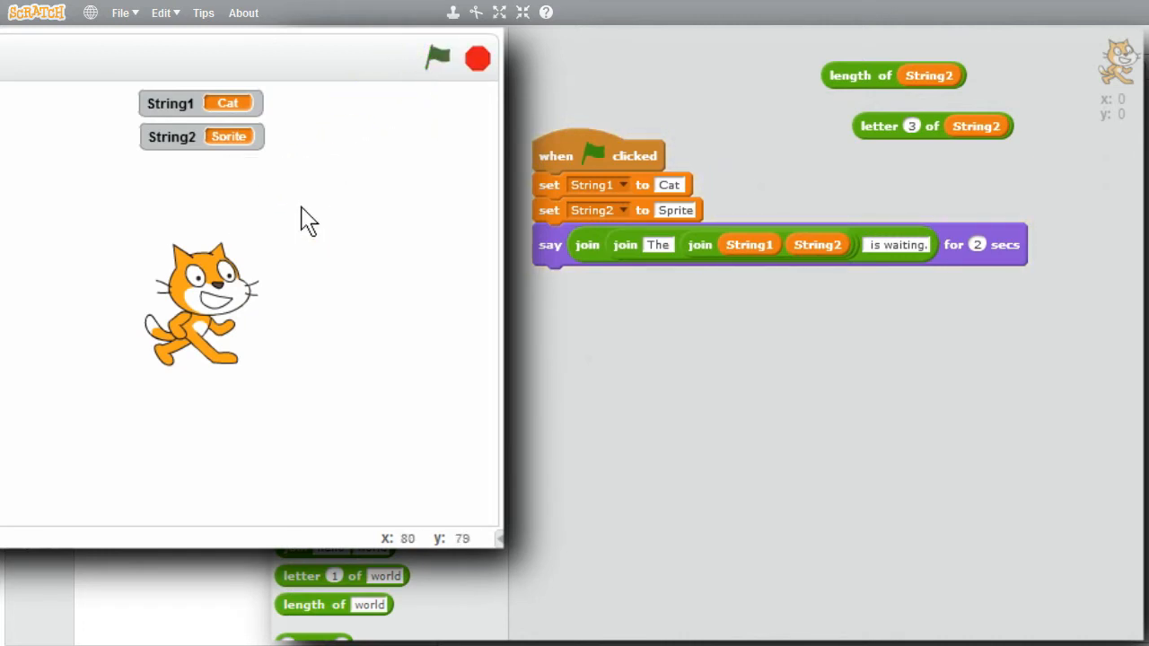